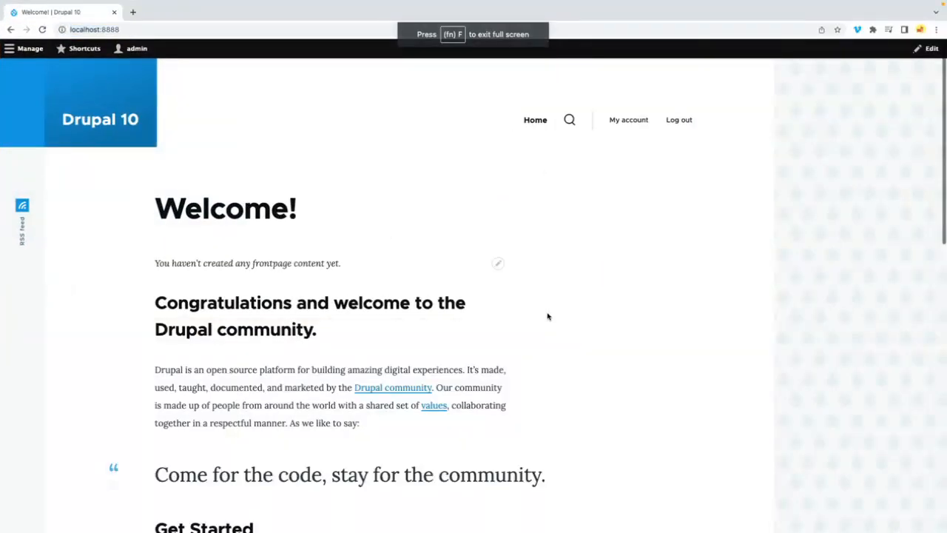
{"action": "mouse_move", "coordinate": [571, 299]}
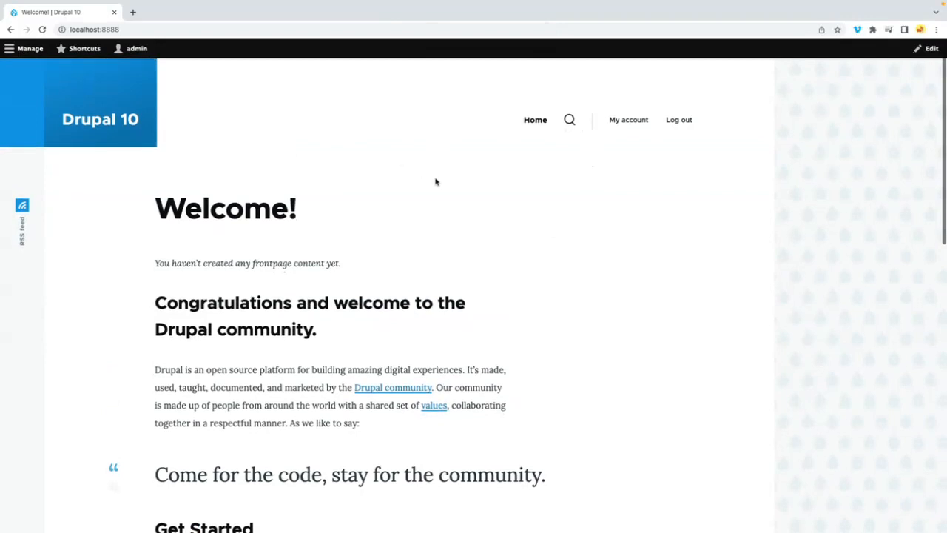
{"action": "mouse_move", "coordinate": [329, 192]}
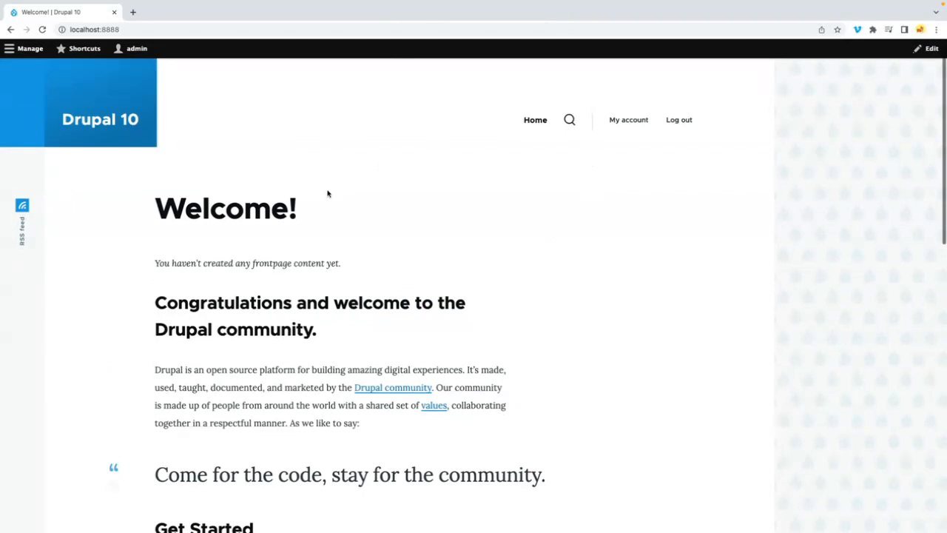
{"action": "mouse_move", "coordinate": [557, 311]}
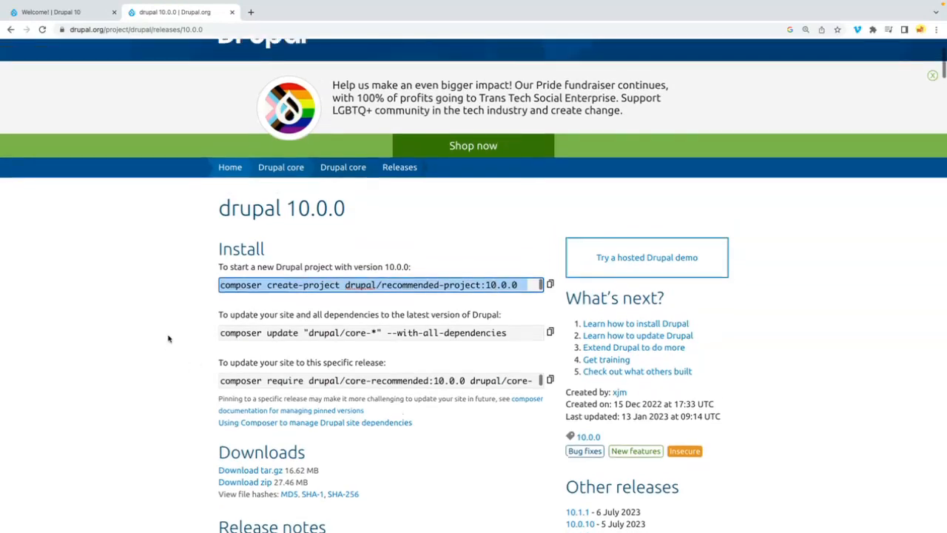
Step: Bring the Commerce Core 2.36 'composer require drupal/commerce' release command into view on drupal.org
{"action": "scroll", "scroll_direction": "down", "scroll_amount": 3}
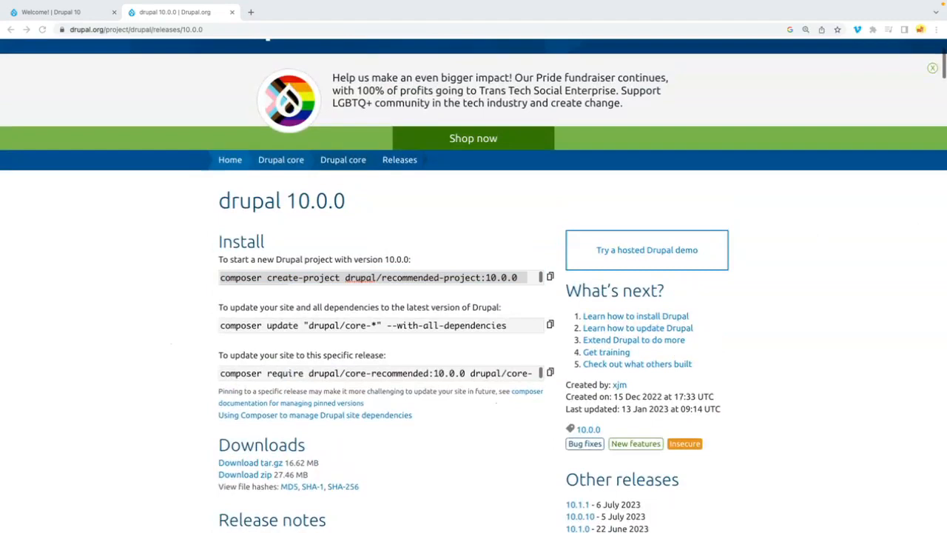
{"action": "left_click", "coordinate": [252, 12]}
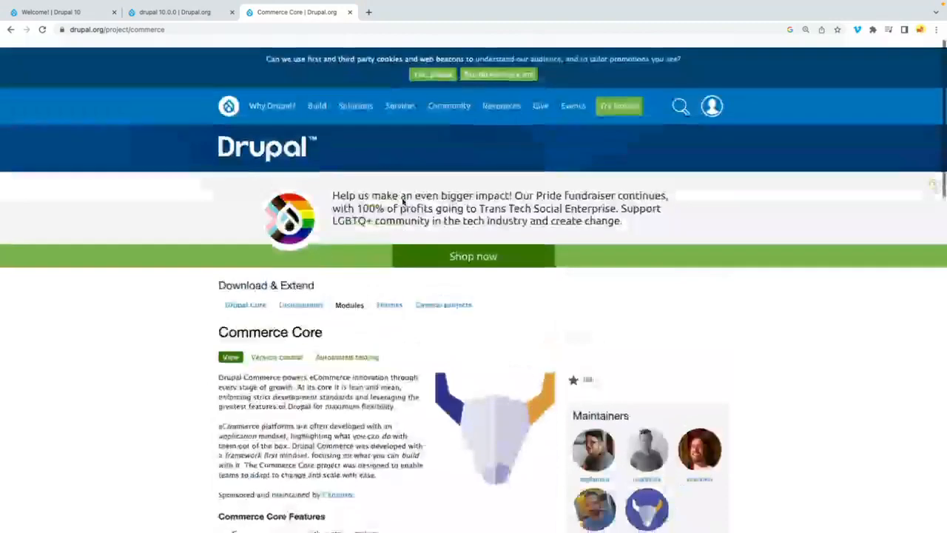
{"action": "scroll", "scroll_direction": "down", "scroll_amount": 3}
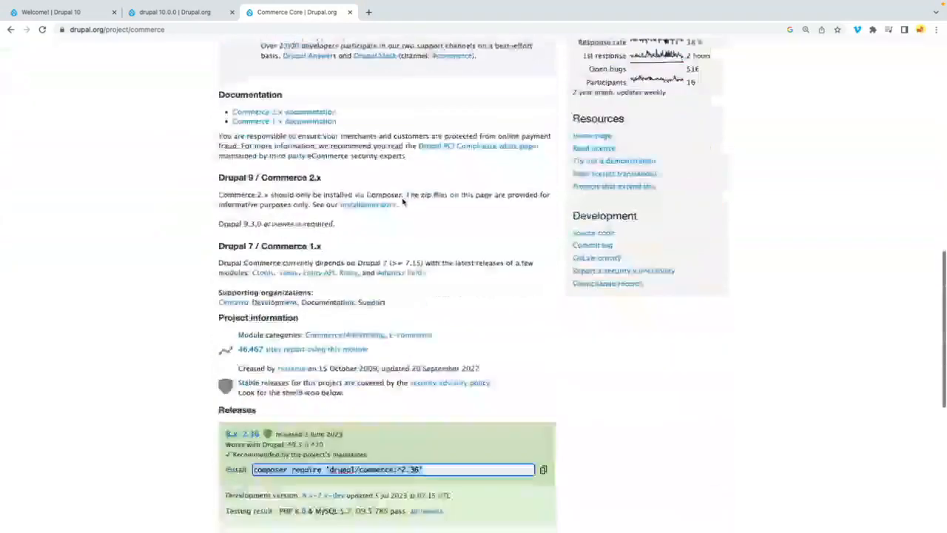
{"action": "scroll", "scroll_direction": "down", "scroll_amount": 3}
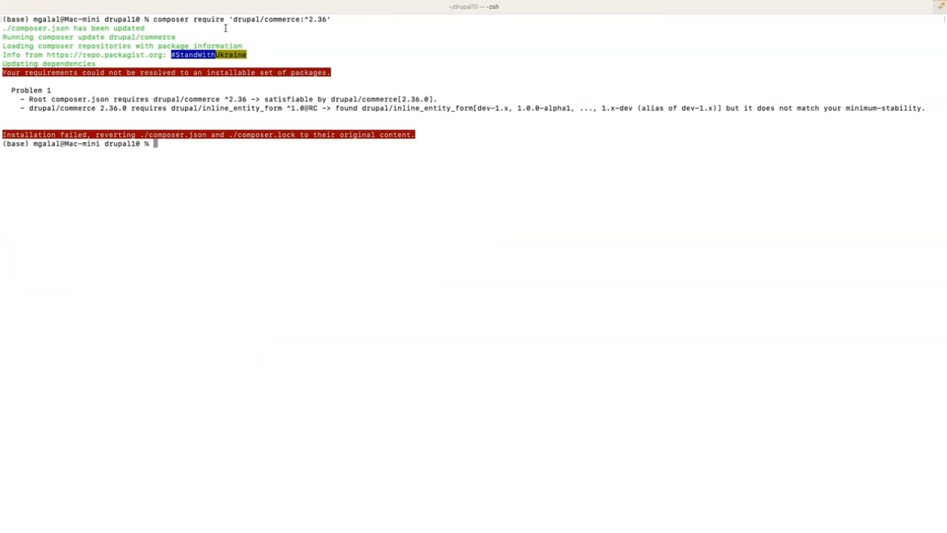
{"action": "mouse_move", "coordinate": [87, 103]}
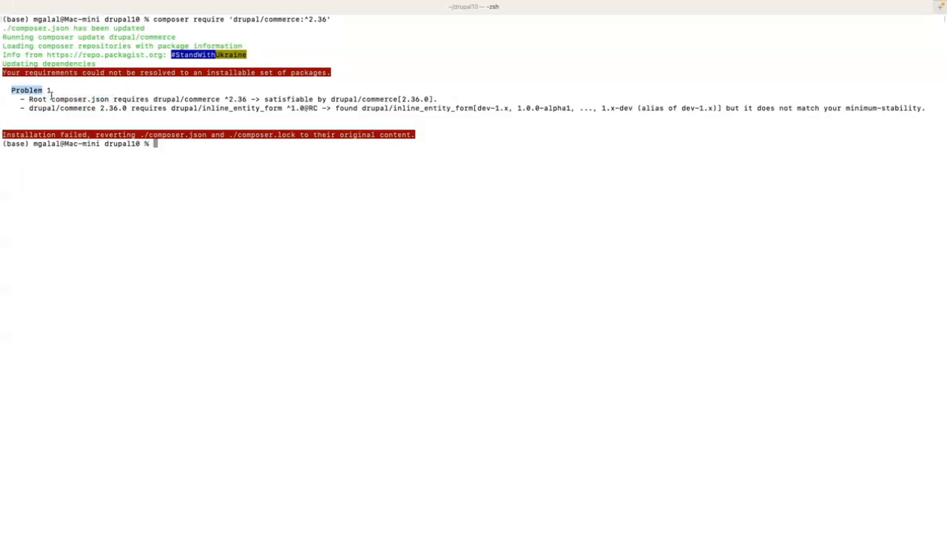
Step: Review the failed composer require output, highlighting Problem 1 and the RC stability tag
{"action": "left_click_drag", "start_coordinate": [29, 98], "coordinate": [154, 98]}
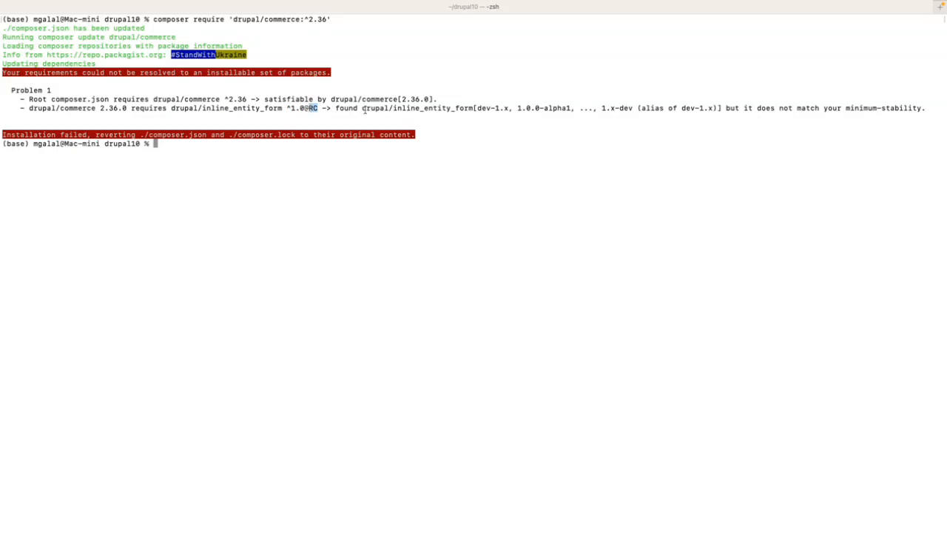
{"action": "double_click", "coordinate": [343, 108]}
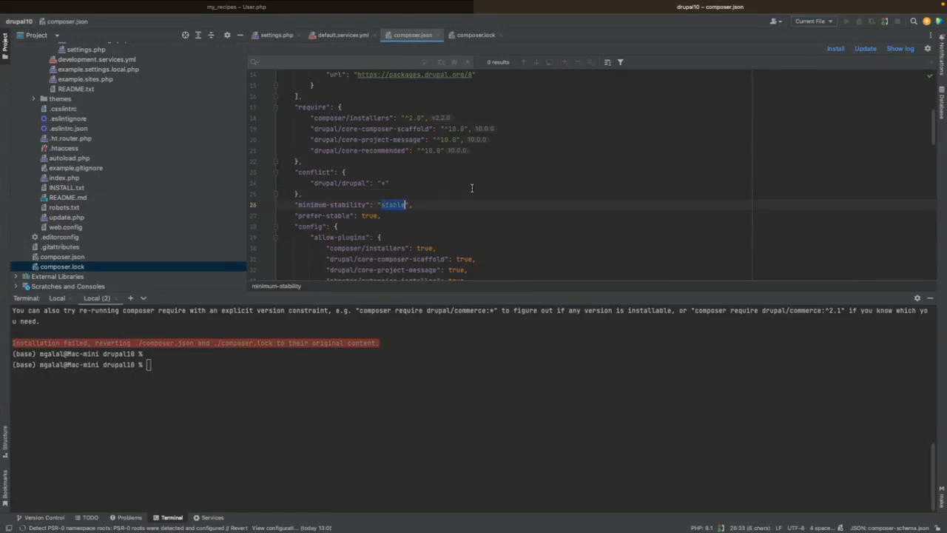
Step: Edit composer.json's minimum-stability away from stable and return to the terminal
{"action": "scroll", "scroll_direction": "up", "scroll_amount": 3}
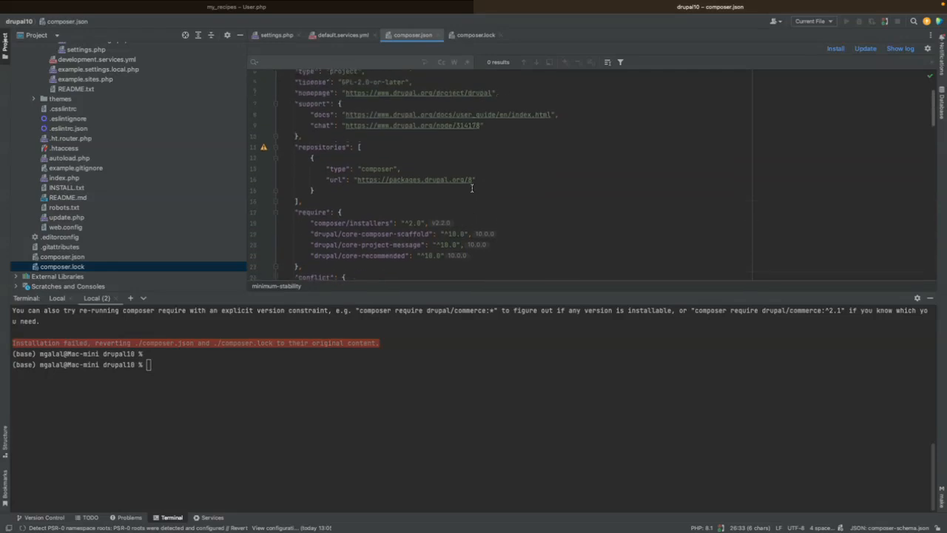
{"action": "scroll", "scroll_direction": "down", "scroll_amount": 3}
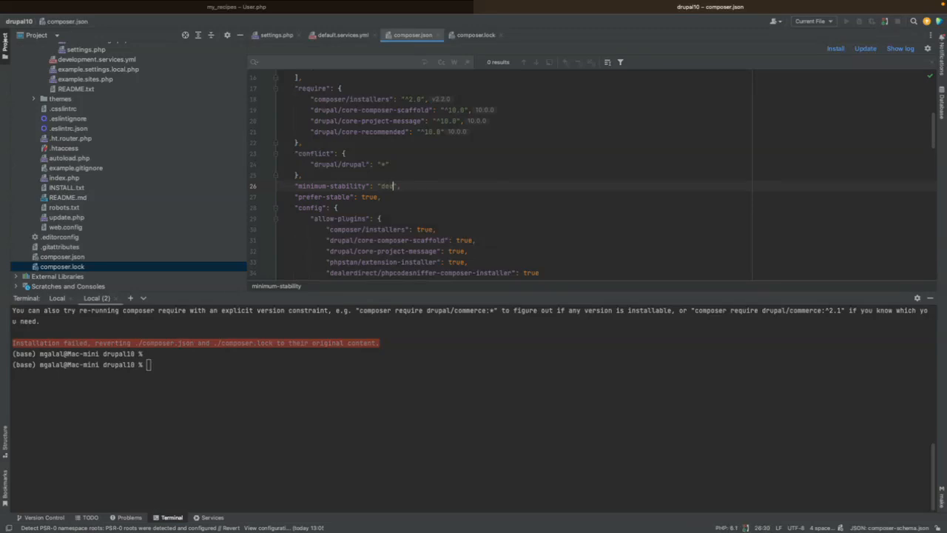
{"action": "key", "text": "cmd+tab"}
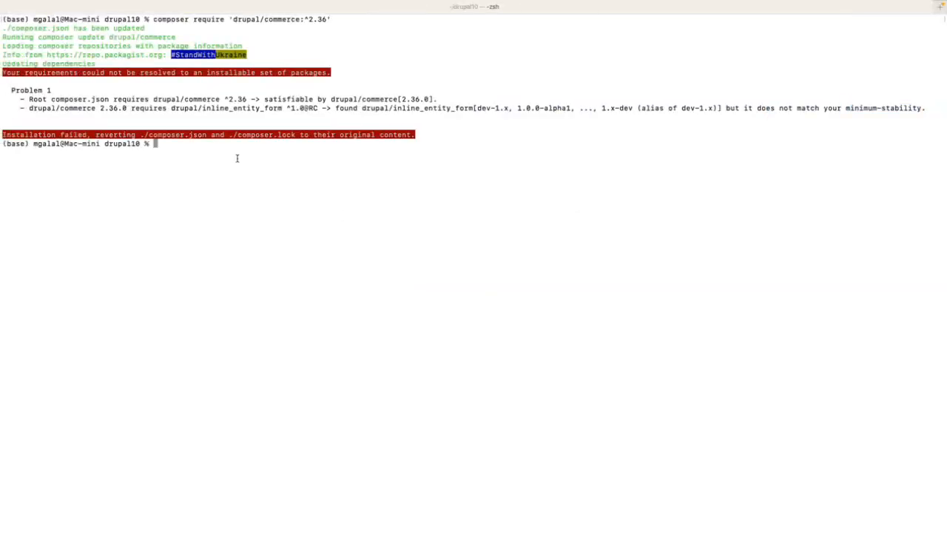
Step: Rerun composer require 'drupal/commerce:^2.36' so drupal/commerce 2.36.0 and dependencies install
{"action": "key", "text": "Return"}
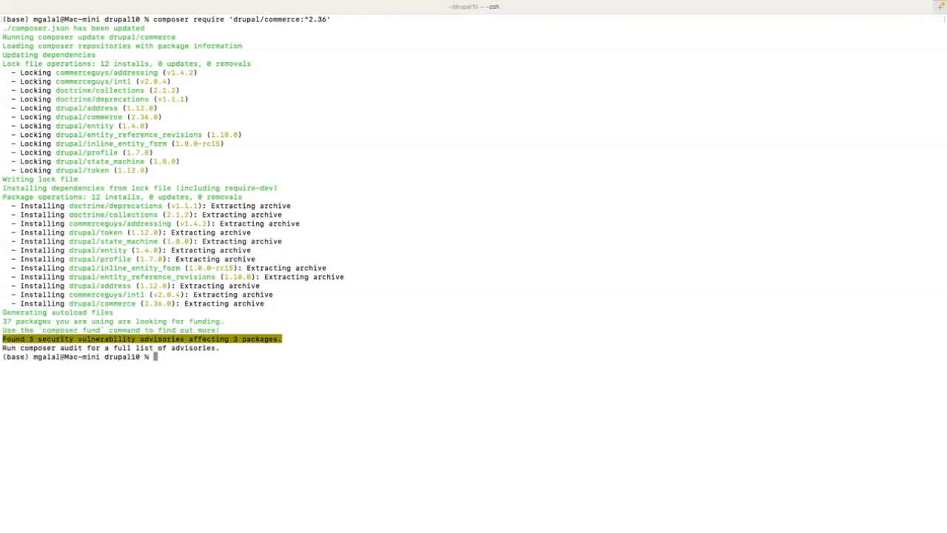
{"action": "double_click", "coordinate": [87, 115]}
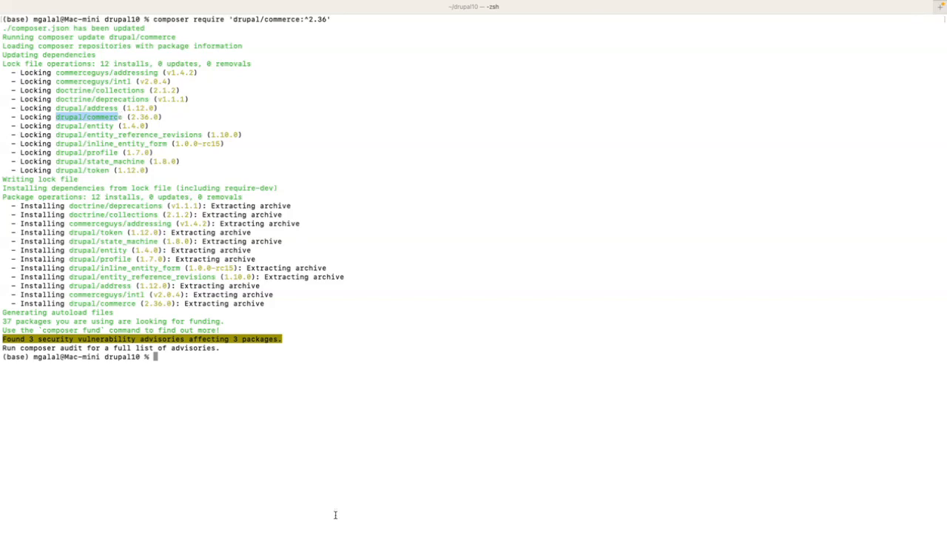
{"action": "mouse_move", "coordinate": [456, 518]}
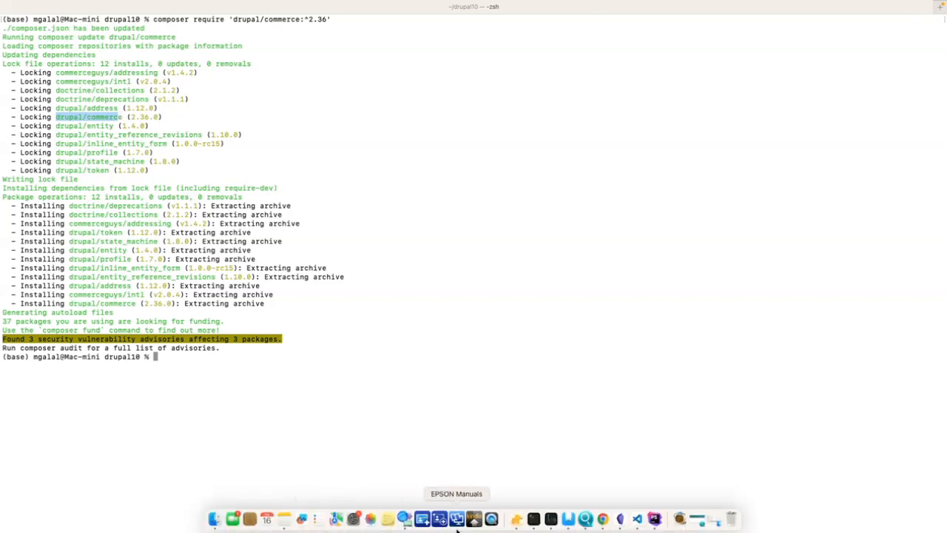
{"action": "mouse_move", "coordinate": [654, 518]}
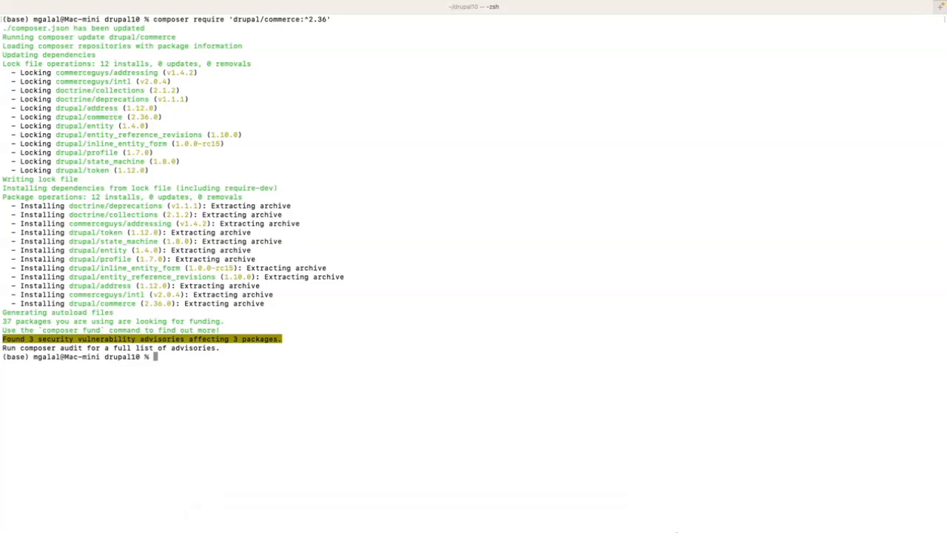
{"action": "mouse_move", "coordinate": [654, 518]}
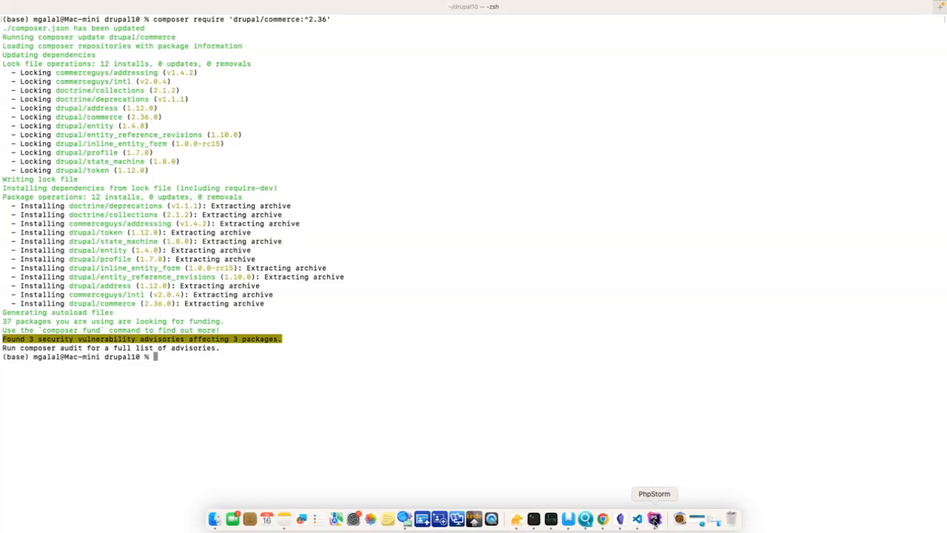
{"action": "mouse_move", "coordinate": [604, 518]}
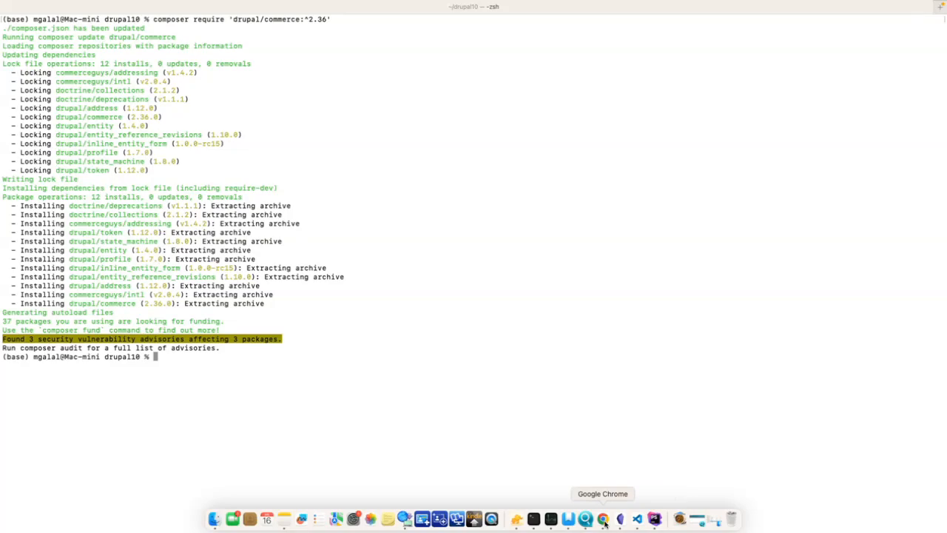
Step: Switch to the localhost Drupal site and reach its Structure administration page via Manage
{"action": "left_click", "coordinate": [604, 517]}
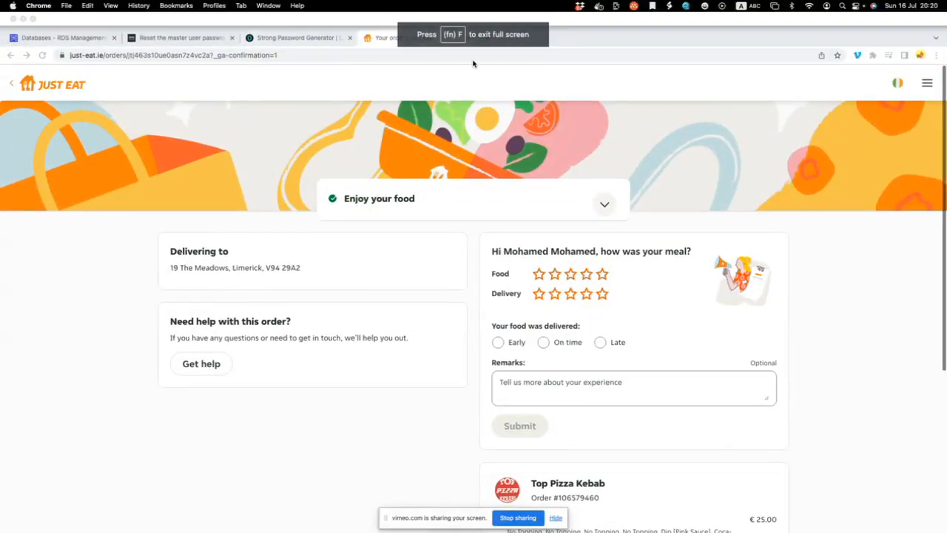
{"action": "left_click", "coordinate": [296, 39]}
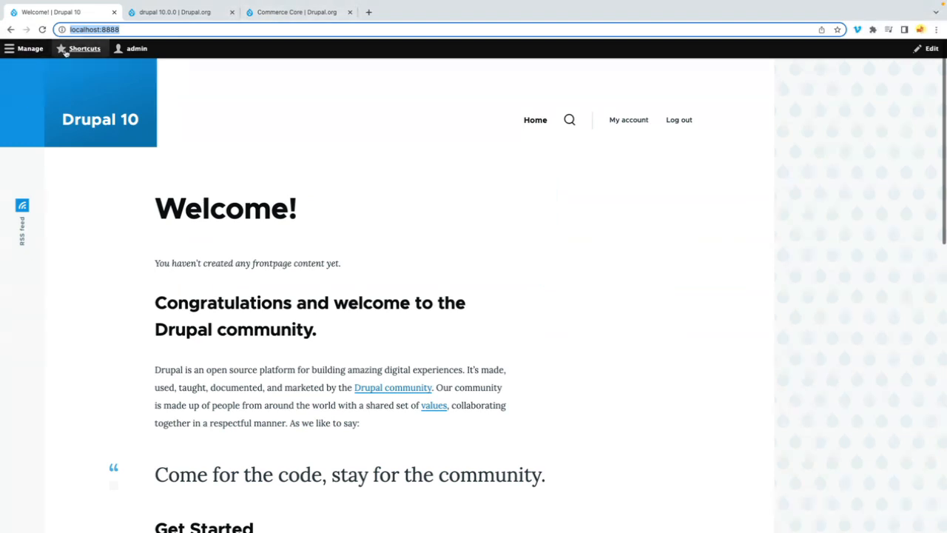
{"action": "left_click", "coordinate": [30, 47]}
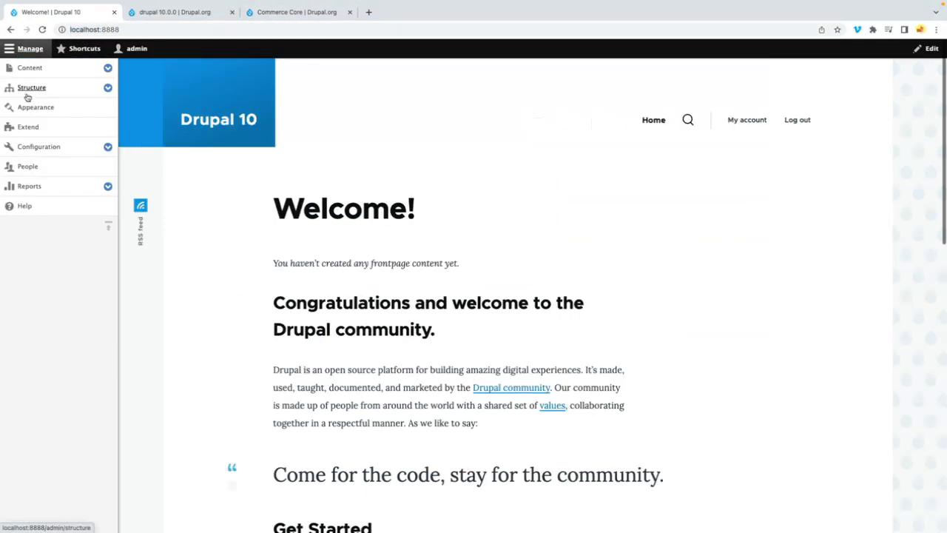
{"action": "mouse_move", "coordinate": [31, 90]}
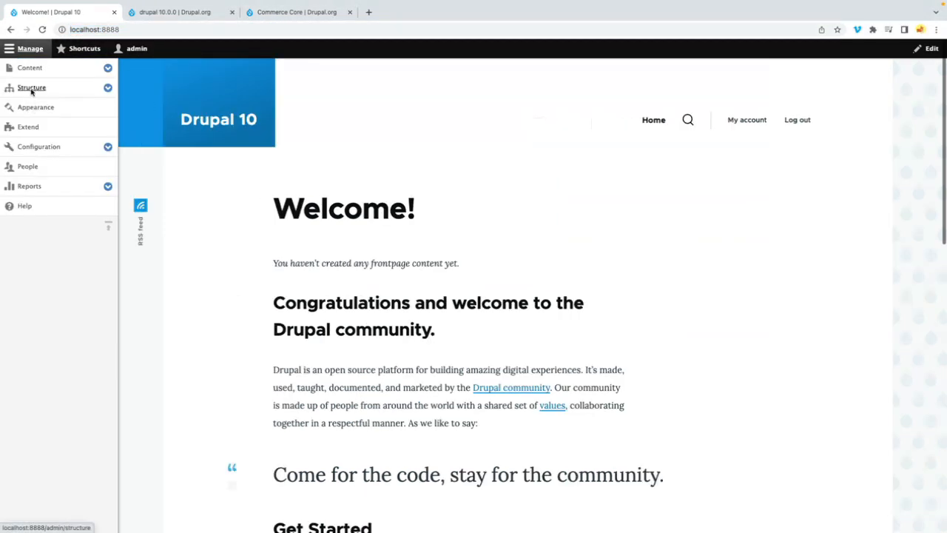
{"action": "left_click", "coordinate": [33, 87]}
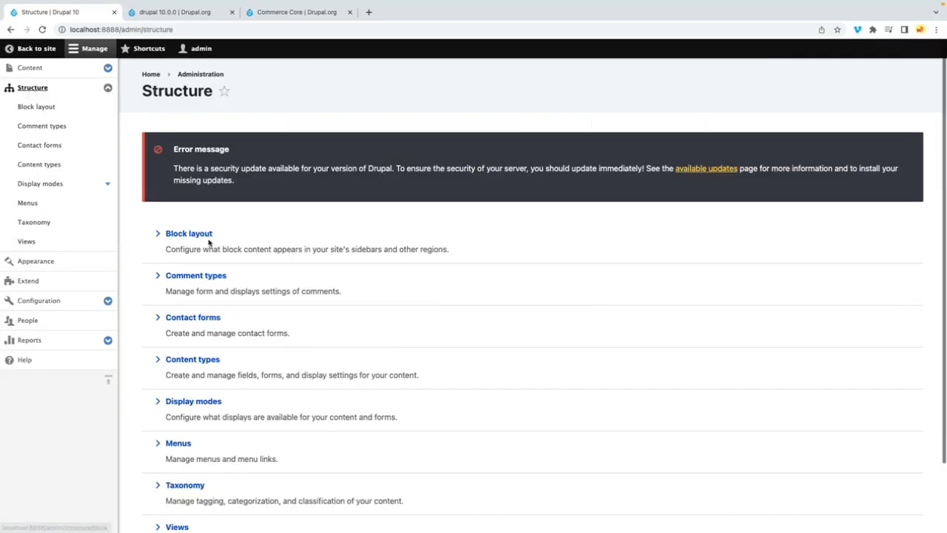
{"action": "mouse_move", "coordinate": [28, 281]}
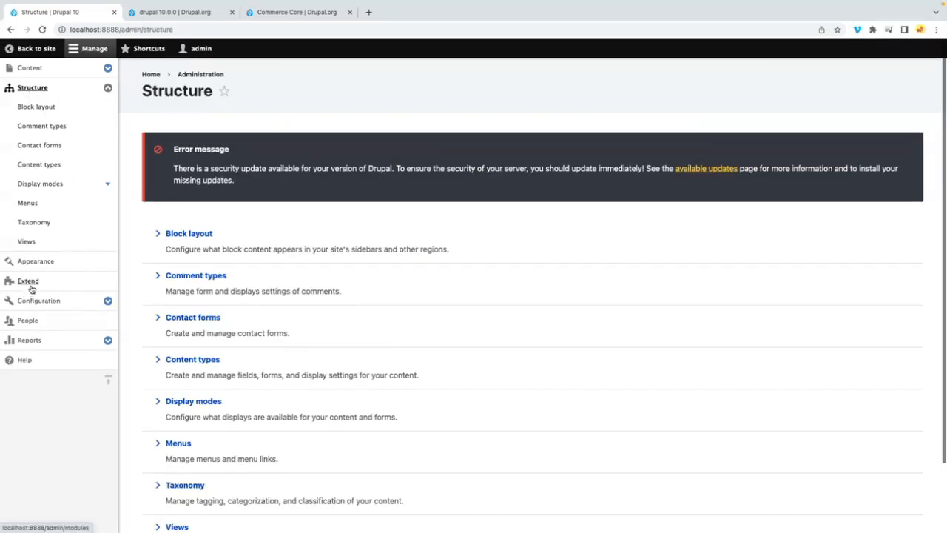
Step: Filter the Extend module list to 'Com' and toggle the base Commerce module
{"action": "left_click", "coordinate": [29, 281]}
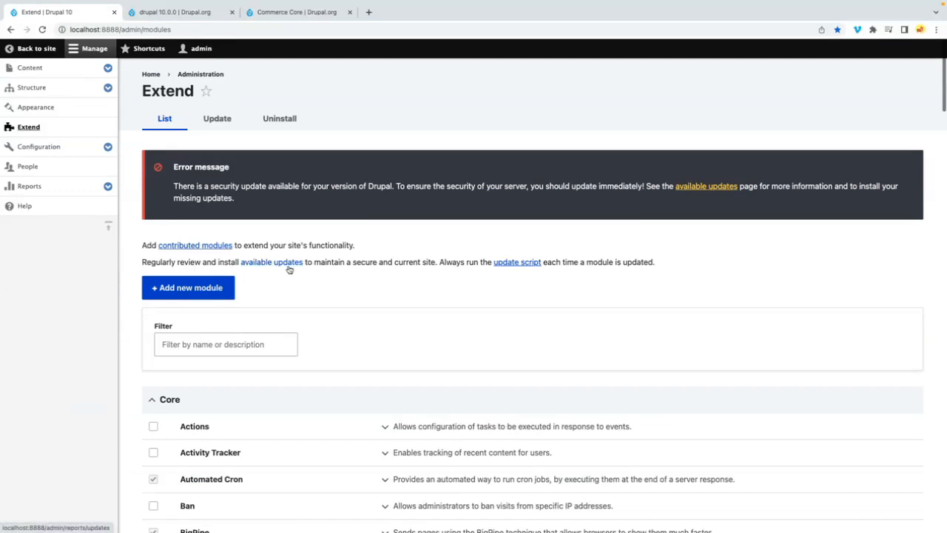
{"action": "scroll", "scroll_direction": "down", "scroll_amount": 3}
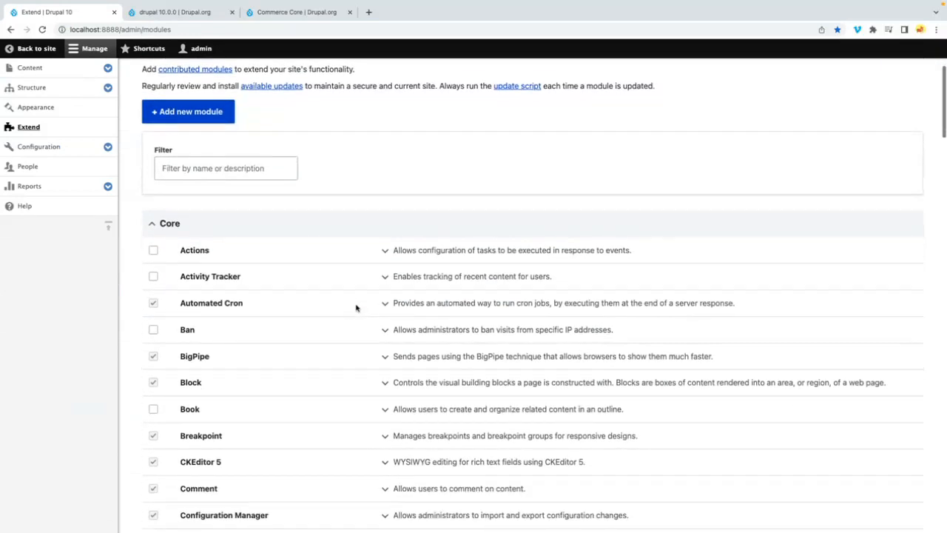
{"action": "left_click", "coordinate": [225, 169]}
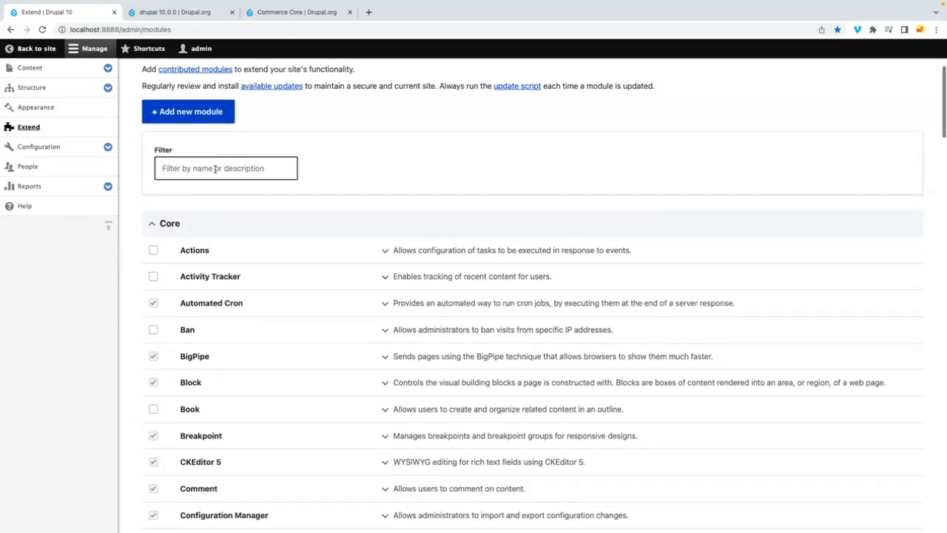
{"action": "type", "text": "Commerce"}
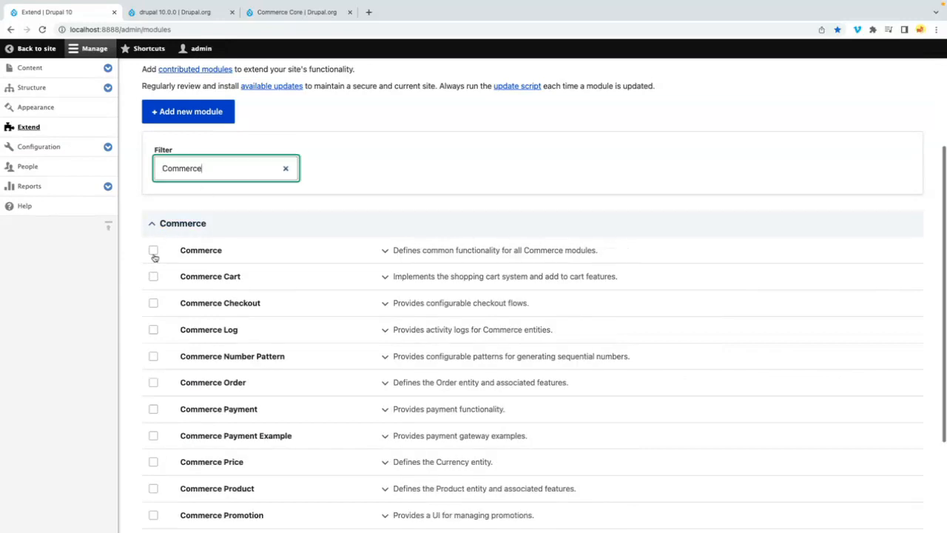
{"action": "scroll", "scroll_direction": "down", "scroll_amount": 3}
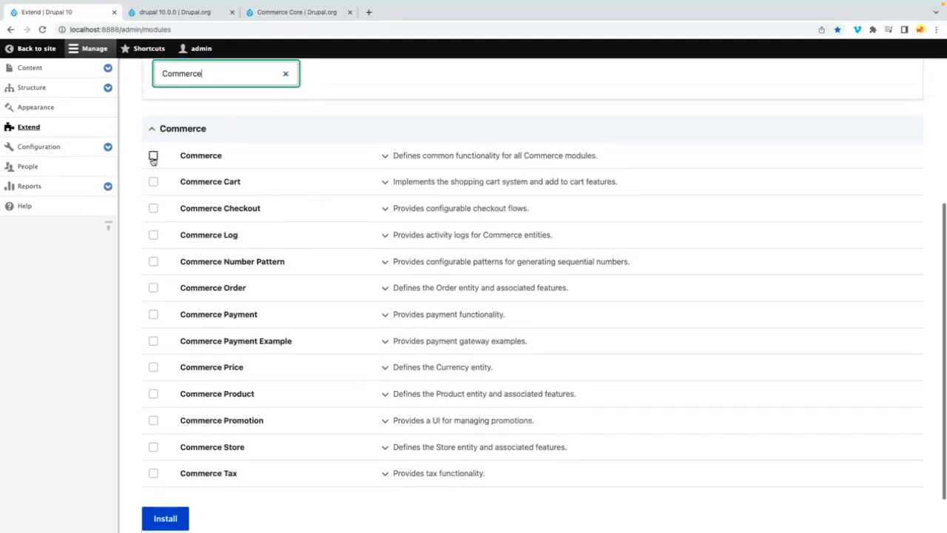
{"action": "left_click", "coordinate": [154, 156]}
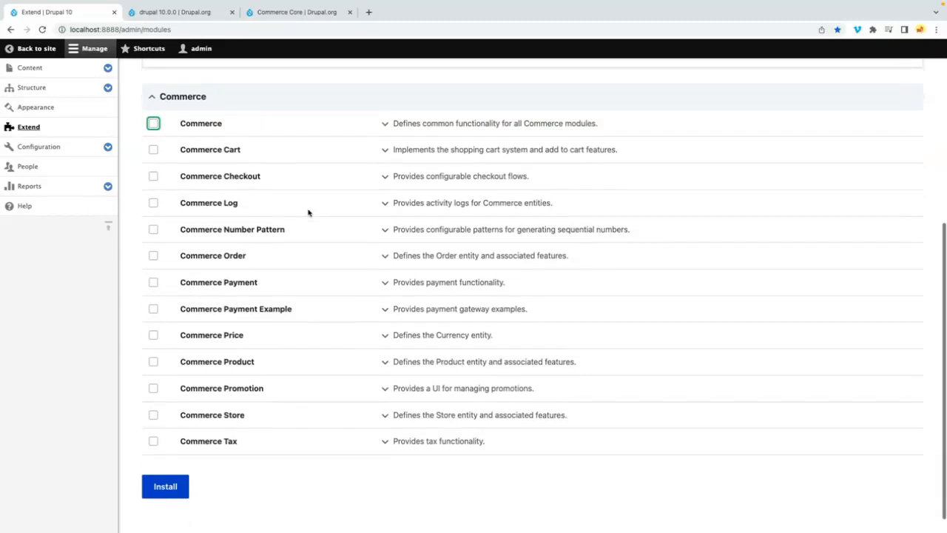
{"action": "scroll", "scroll_direction": "down", "scroll_amount": 3}
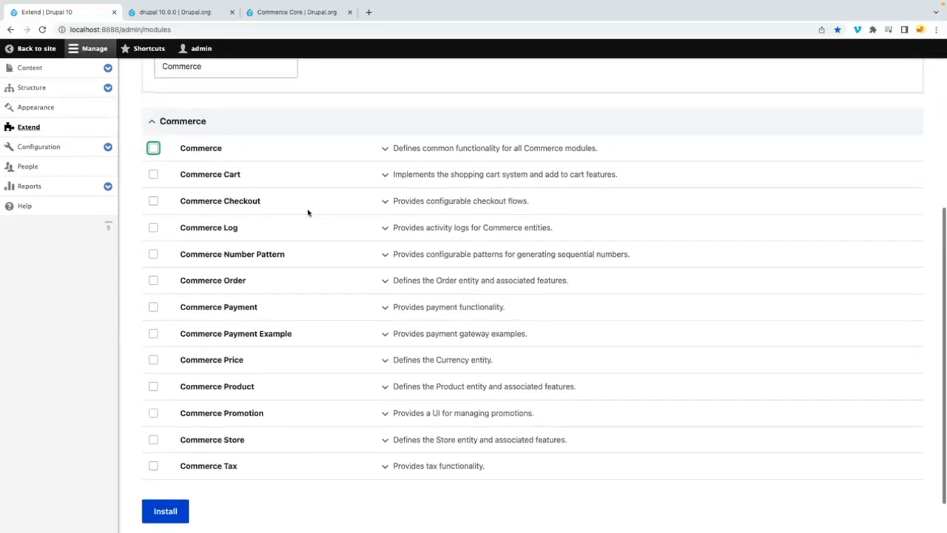
{"action": "mouse_move", "coordinate": [244, 417]}
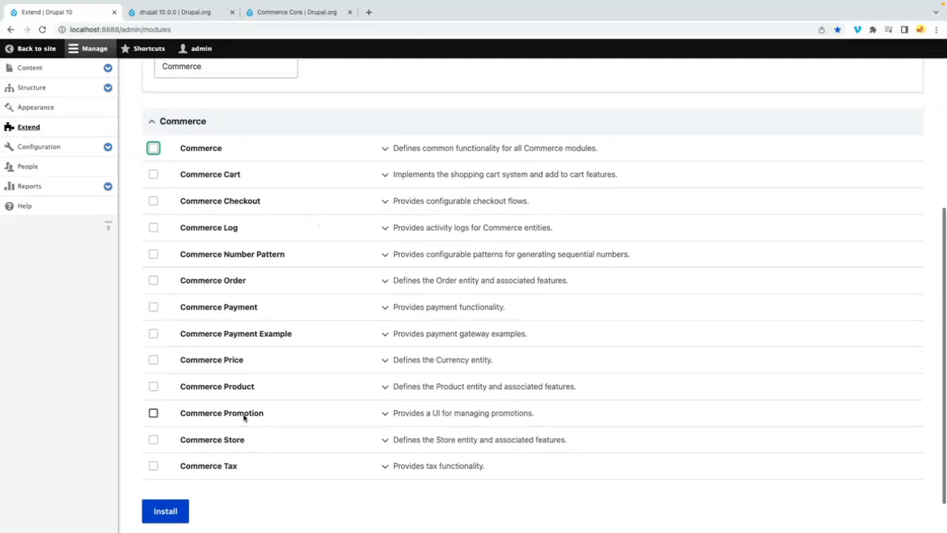
{"action": "mouse_move", "coordinate": [411, 422]}
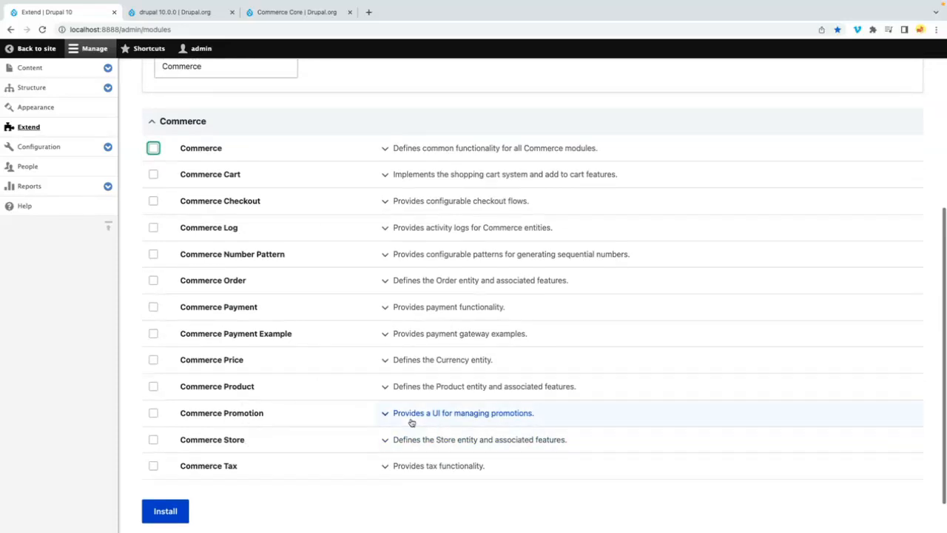
{"action": "mouse_move", "coordinate": [285, 343]}
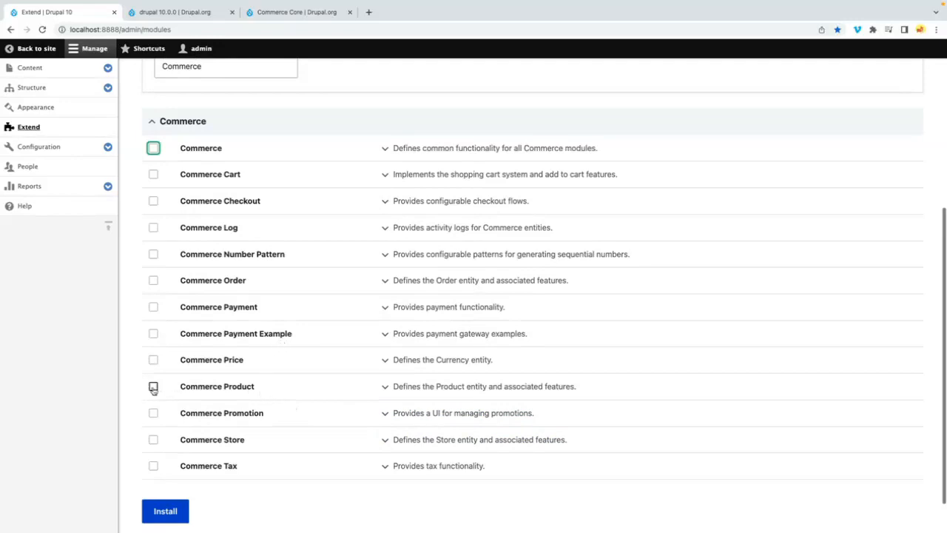
Step: Leave only Commerce Checkout ticked with its requirements expanded, unticking Product and Cart
{"action": "left_click", "coordinate": [154, 384]}
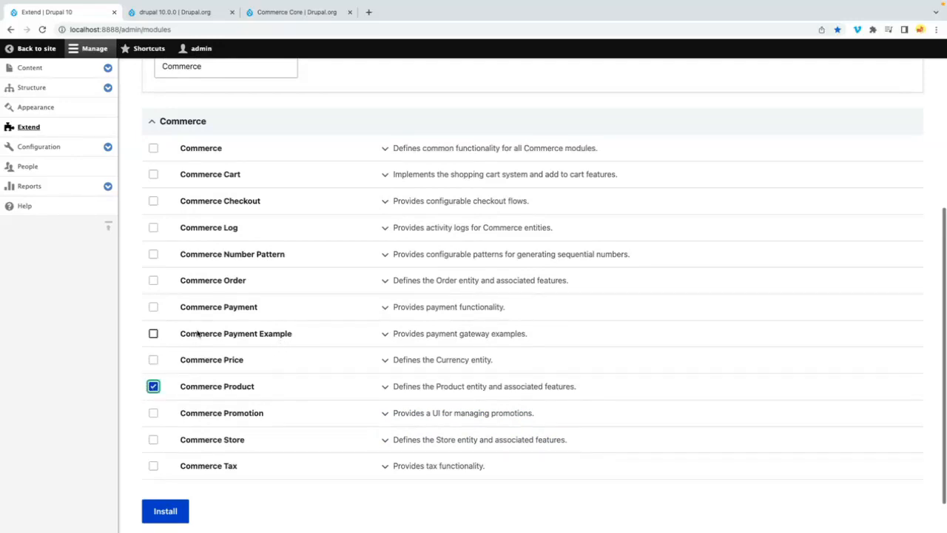
{"action": "left_click", "coordinate": [154, 175]}
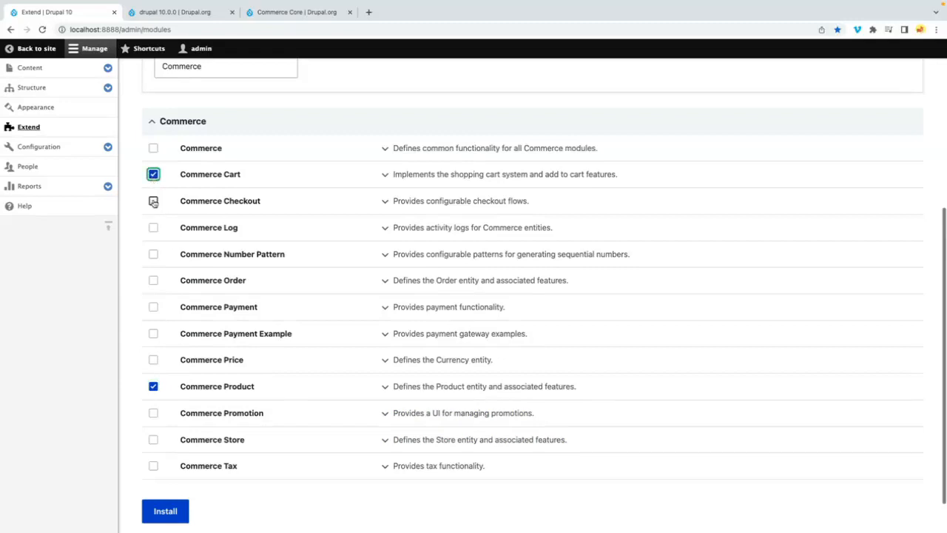
{"action": "left_click", "coordinate": [154, 202]}
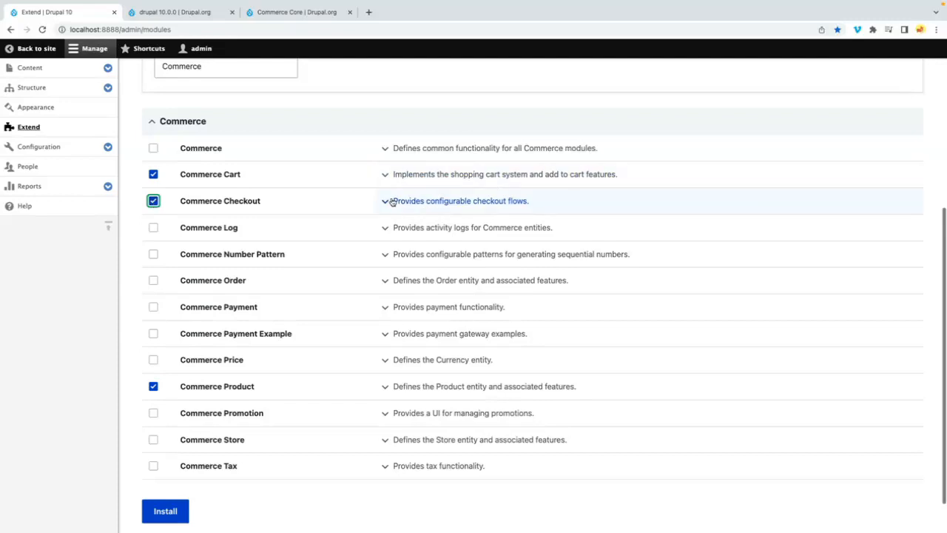
{"action": "left_click", "coordinate": [460, 201]}
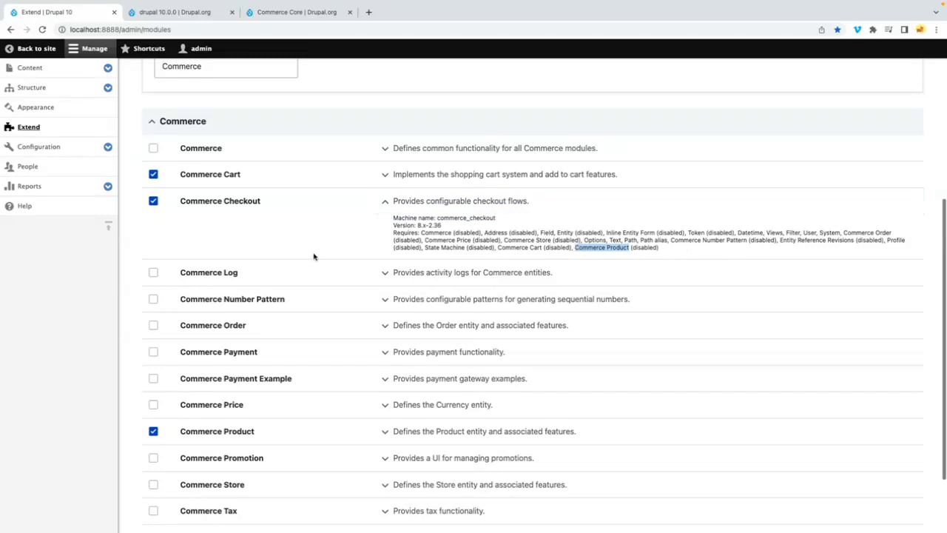
{"action": "left_click", "coordinate": [154, 430]}
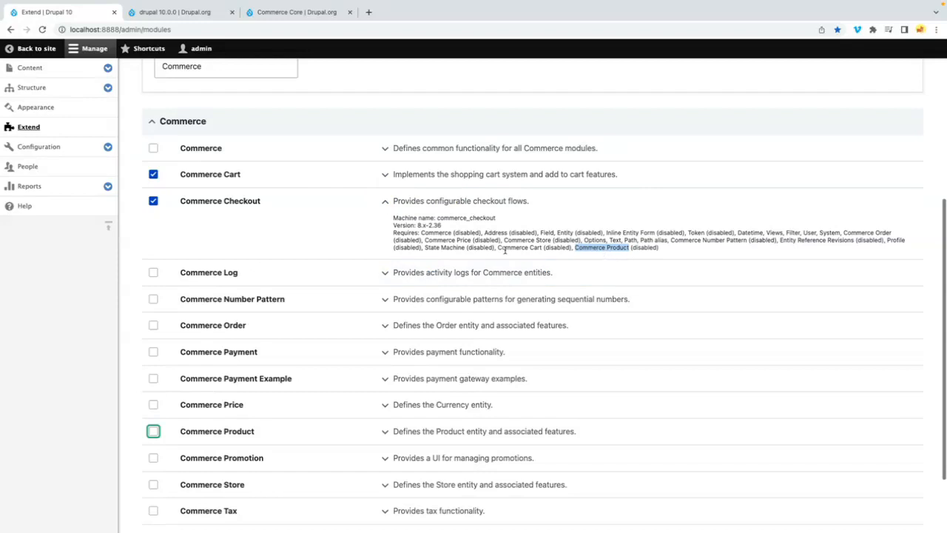
{"action": "left_click", "coordinate": [153, 175]}
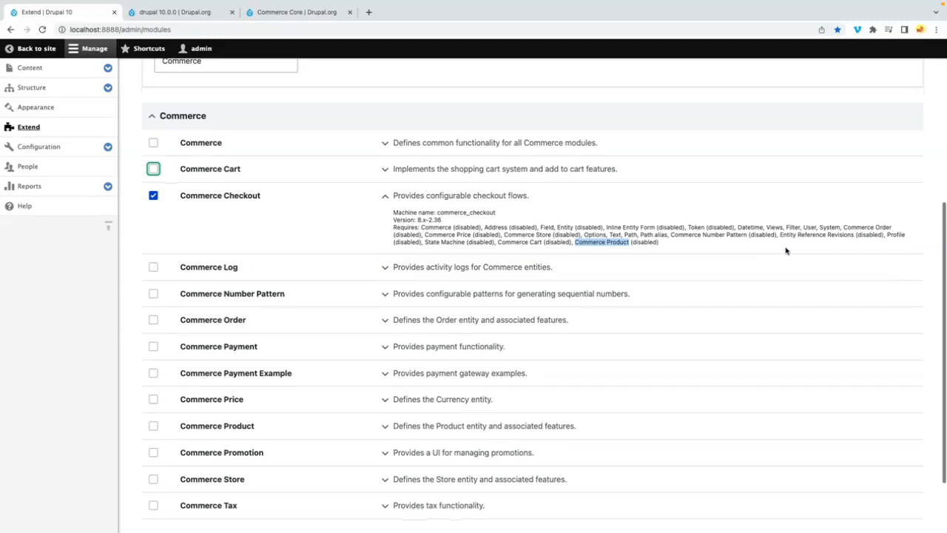
{"action": "mouse_move", "coordinate": [786, 251]}
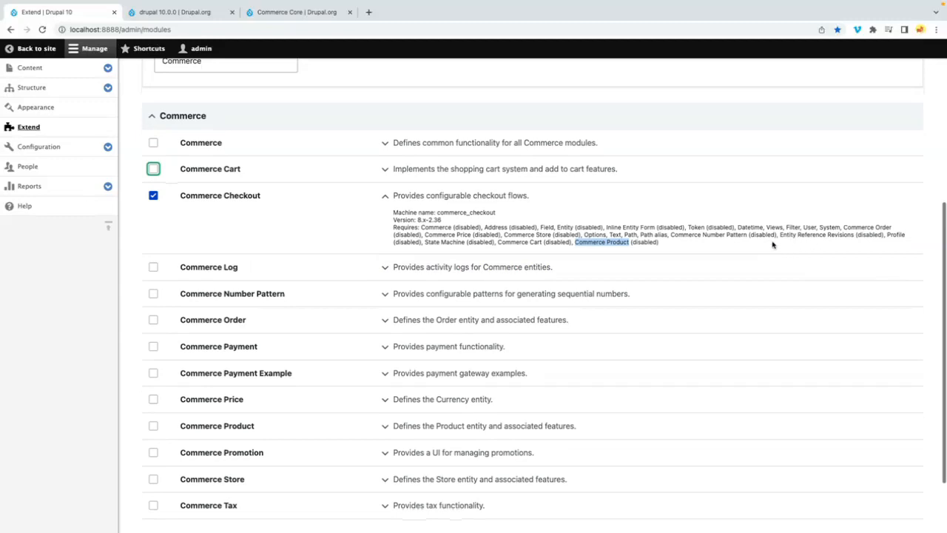
{"action": "mouse_move", "coordinate": [705, 250]}
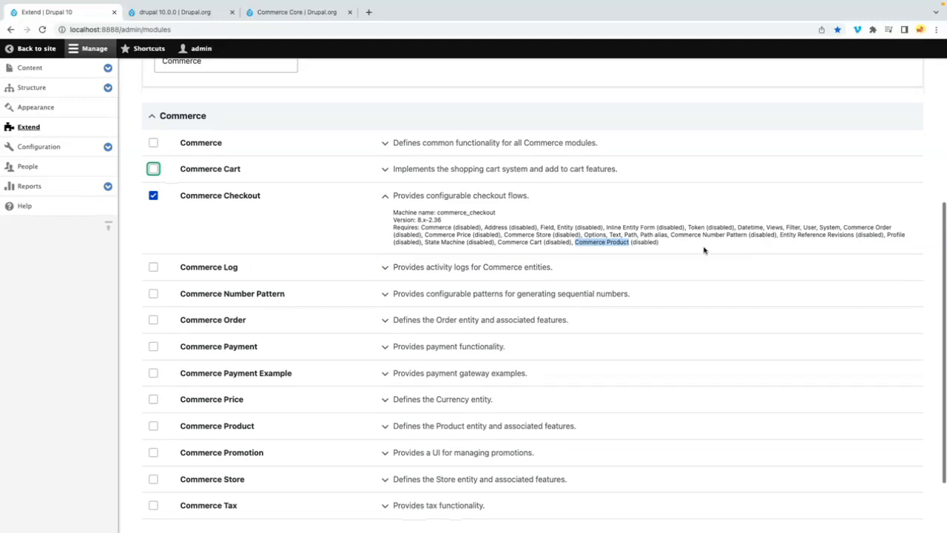
{"action": "scroll", "scroll_direction": "down", "scroll_amount": 3}
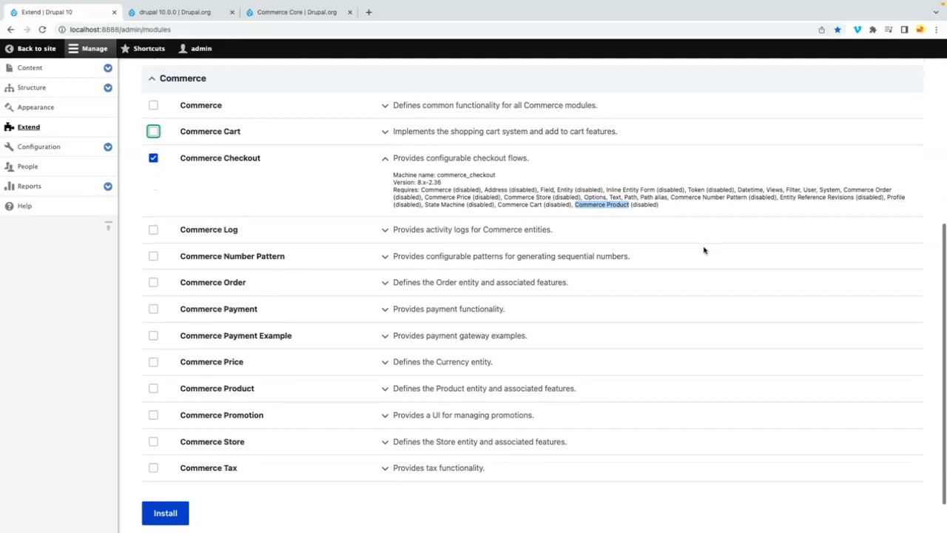
{"action": "scroll", "scroll_direction": "down", "scroll_amount": 3}
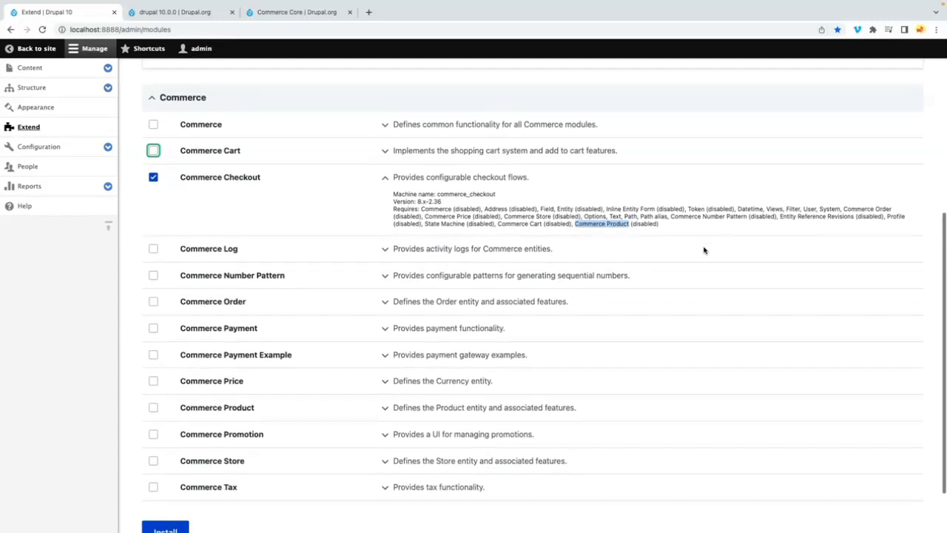
{"action": "mouse_move", "coordinate": [508, 199]}
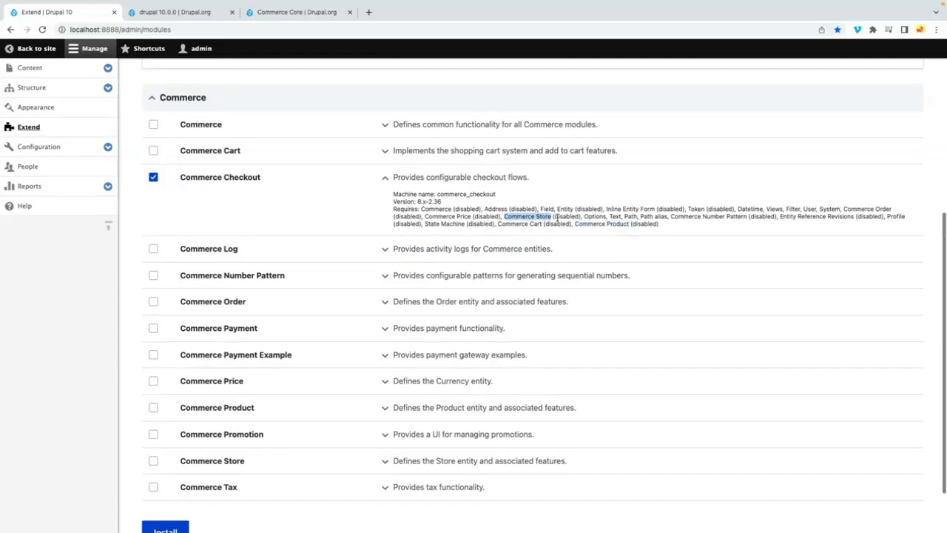
{"action": "scroll", "scroll_direction": "down", "scroll_amount": 3}
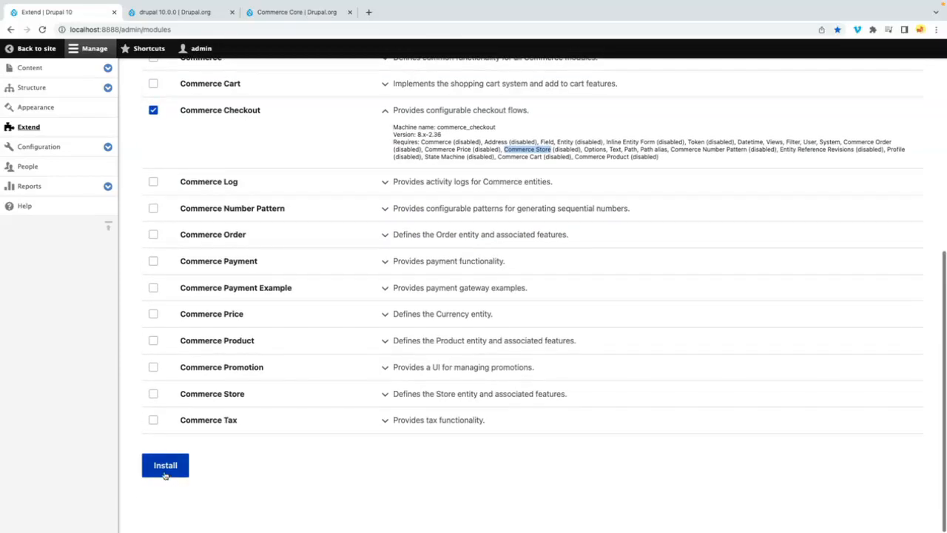
Step: Install Commerce Checkout and continue through the required-modules confirmation to enable all 15 modules
{"action": "left_click", "coordinate": [166, 464]}
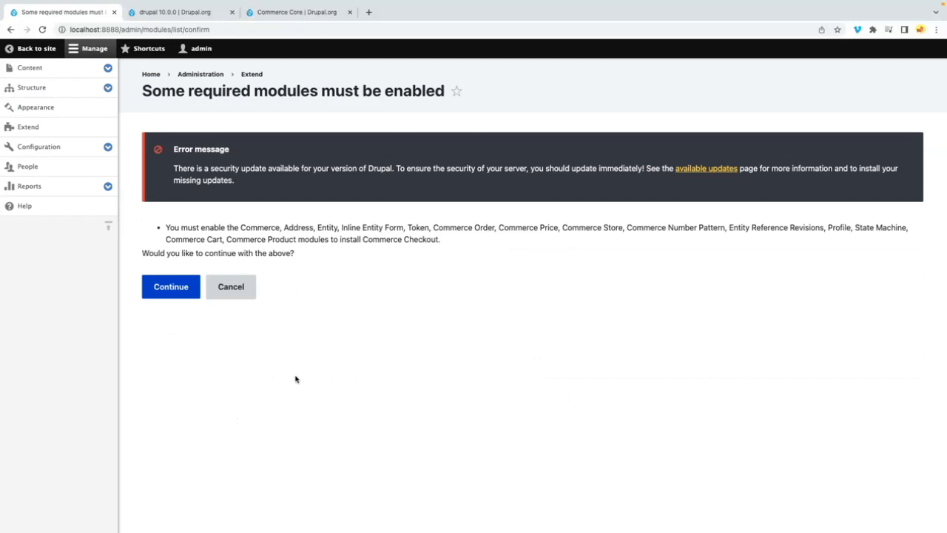
{"action": "mouse_move", "coordinate": [251, 228]}
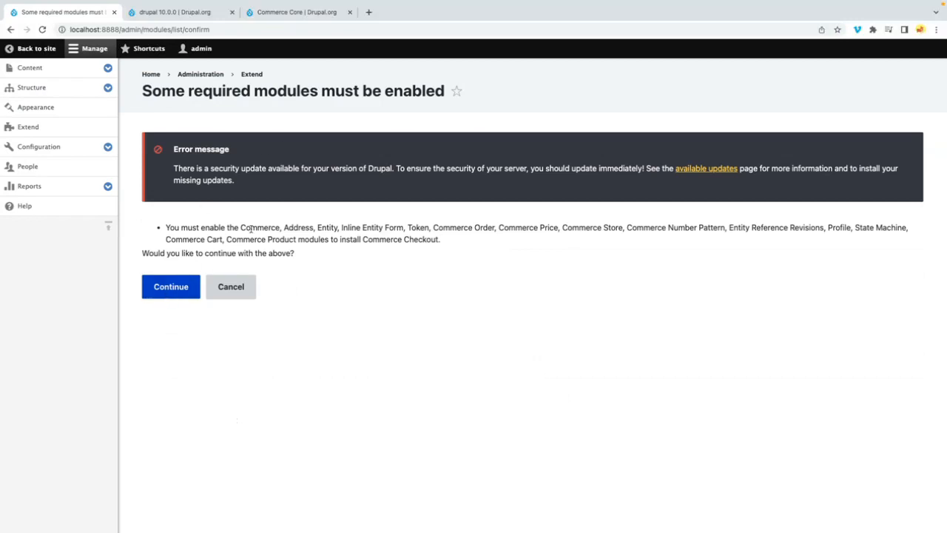
{"action": "left_click_drag", "start_coordinate": [165, 228], "coordinate": [293, 228]}
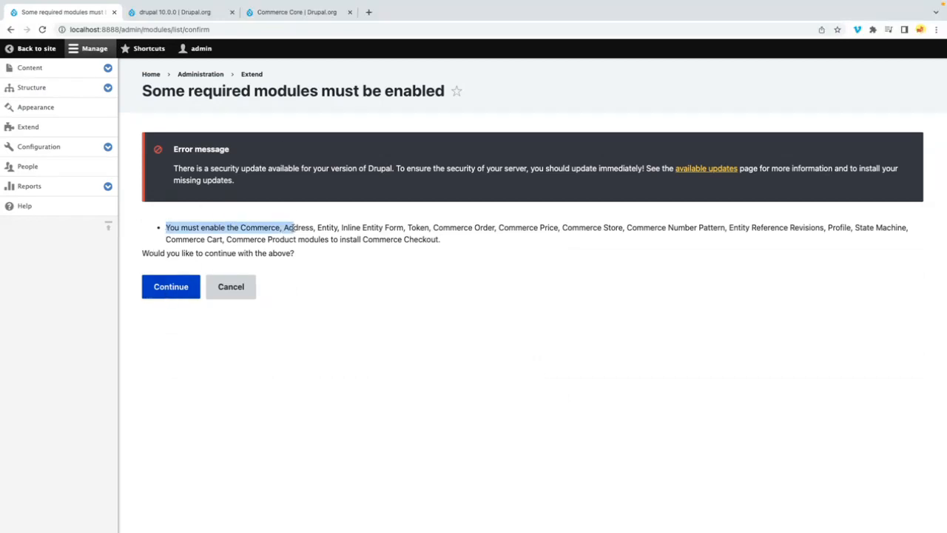
{"action": "left_click", "coordinate": [321, 236]}
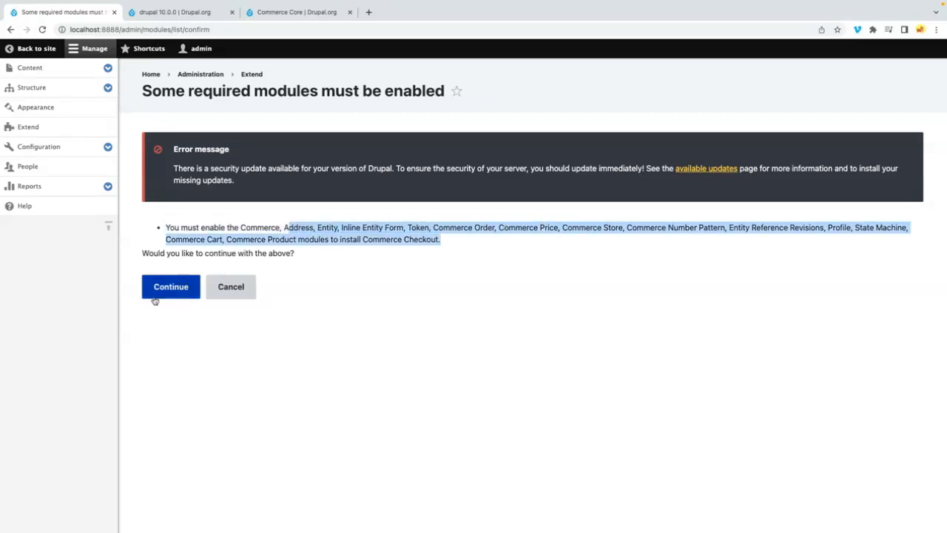
{"action": "left_click", "coordinate": [170, 287]}
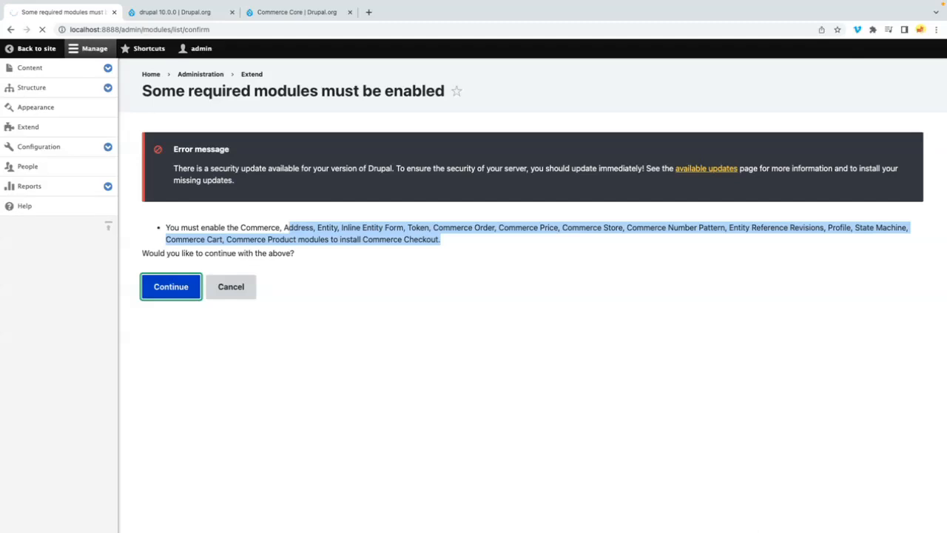
{"action": "left_click", "coordinate": [171, 287]}
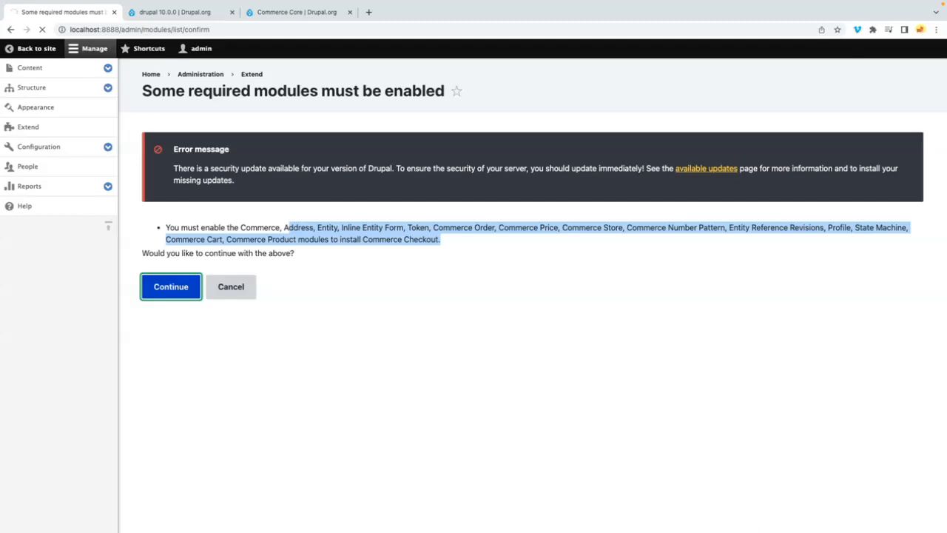
{"action": "left_click", "coordinate": [170, 287]}
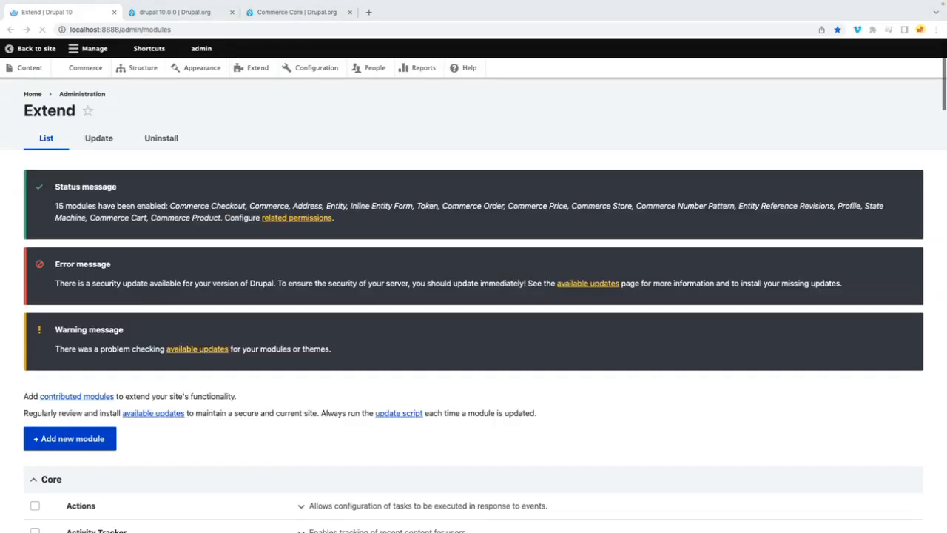
Step: Go to Commerce > Products and start adding a product, hitting the 'store must be added' notice
{"action": "left_click", "coordinate": [95, 48]}
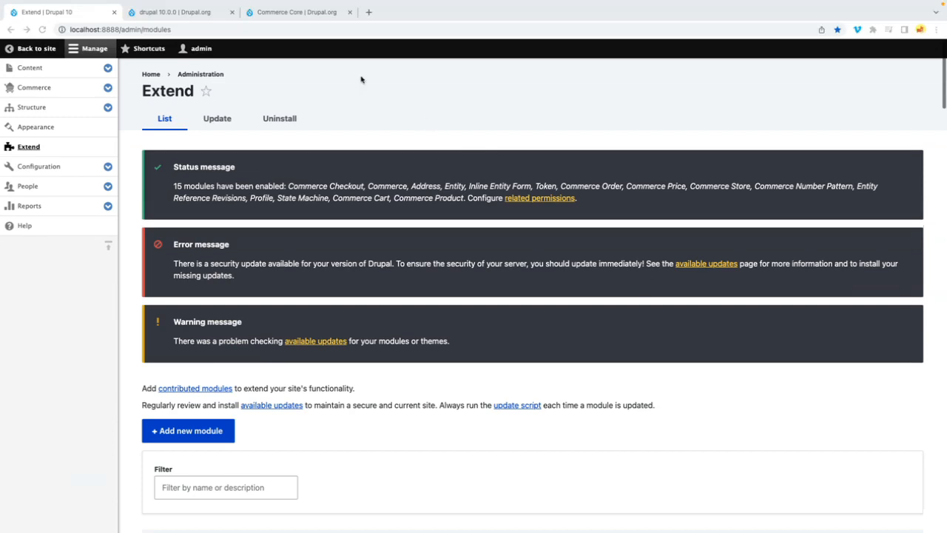
{"action": "mouse_move", "coordinate": [191, 195]}
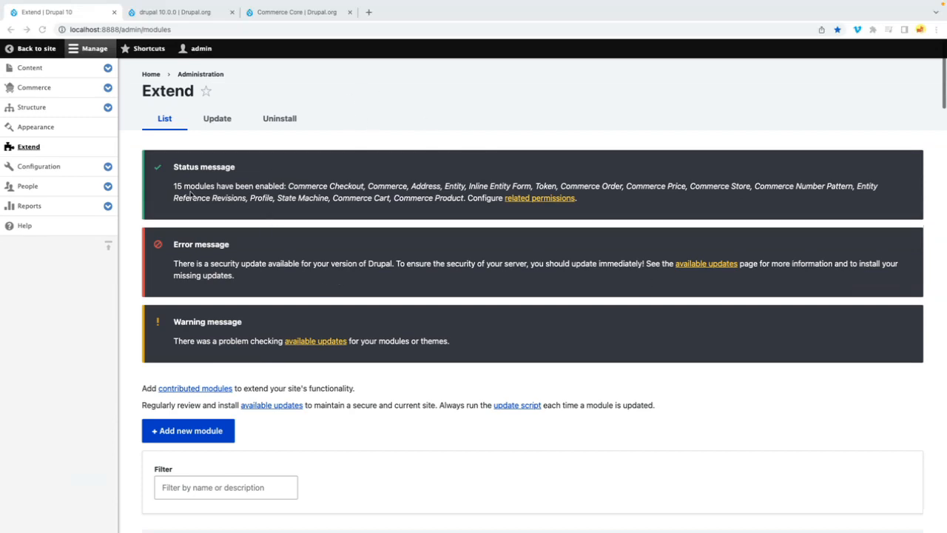
{"action": "mouse_move", "coordinate": [240, 172]}
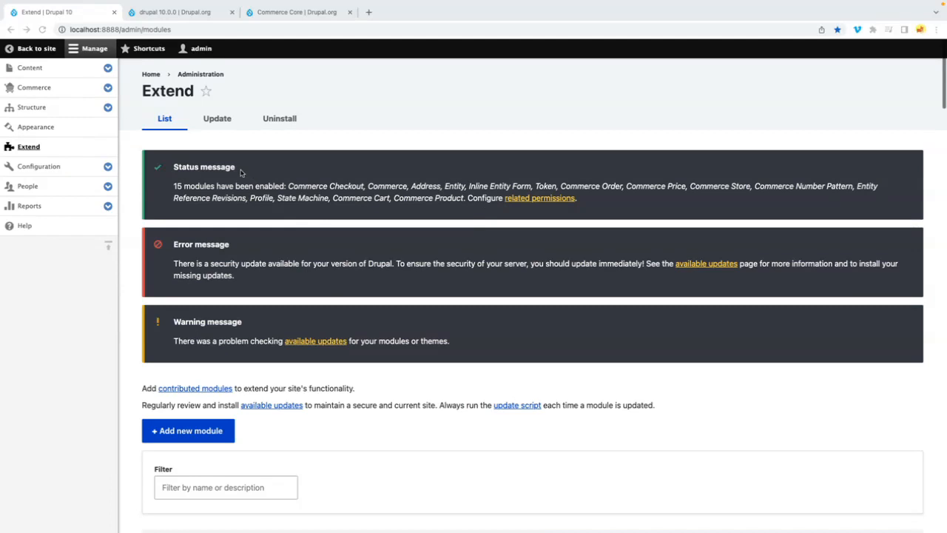
{"action": "mouse_move", "coordinate": [74, 96]}
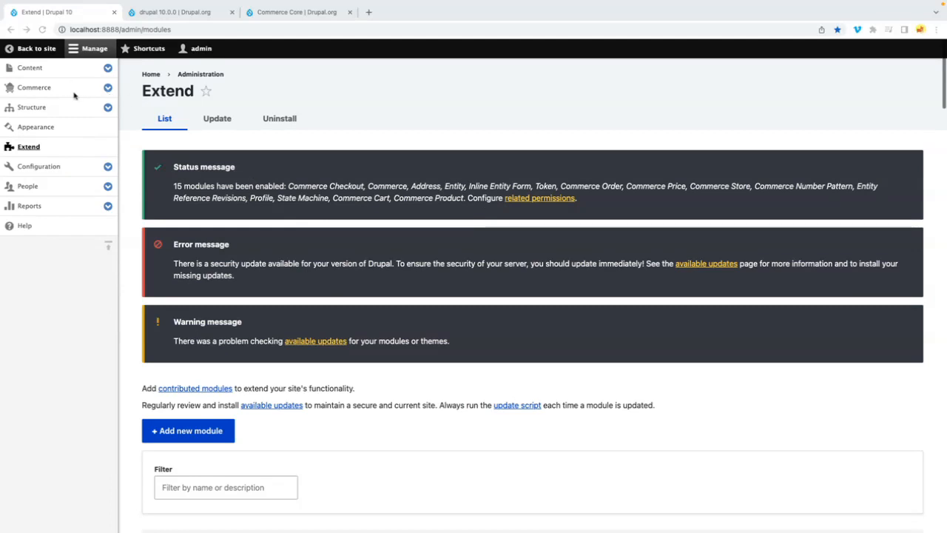
{"action": "mouse_move", "coordinate": [107, 92]}
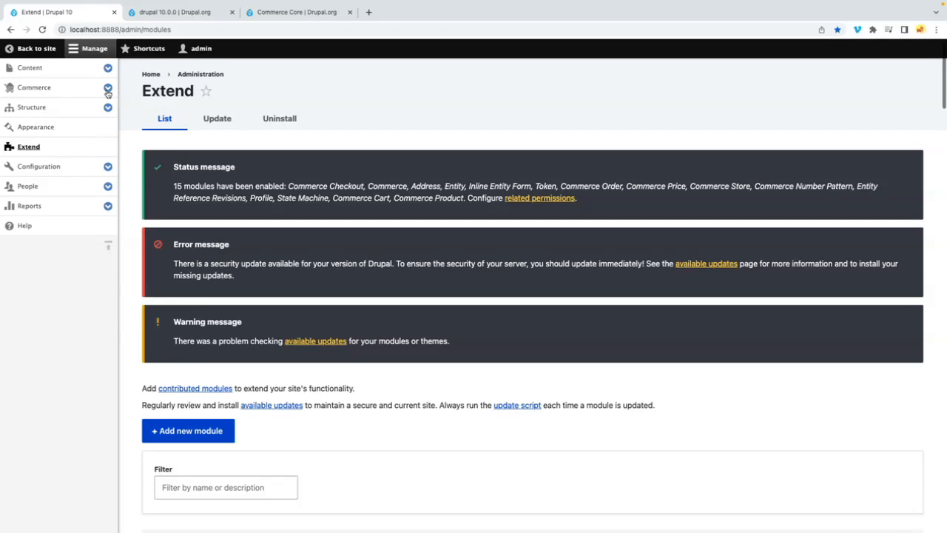
{"action": "left_click", "coordinate": [34, 87]}
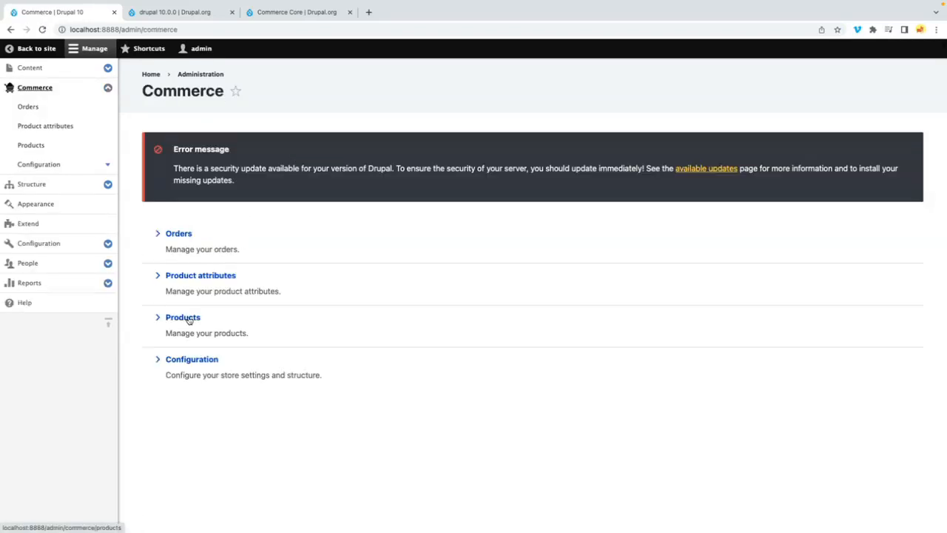
{"action": "left_click", "coordinate": [183, 317]}
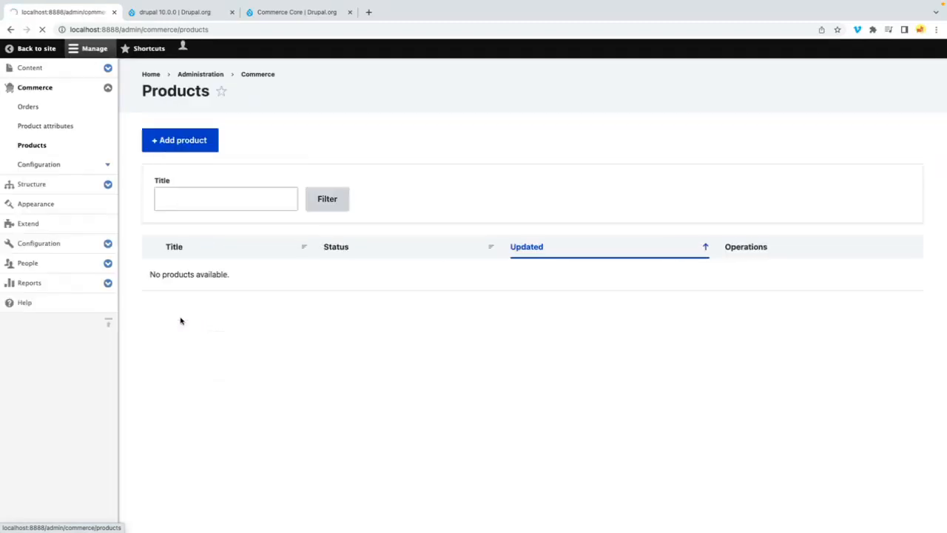
{"action": "left_click", "coordinate": [181, 139]}
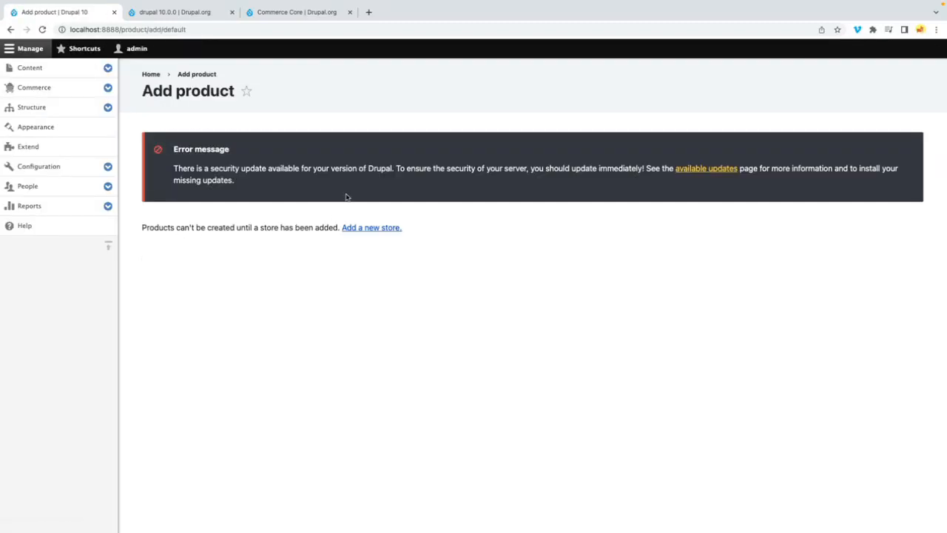
{"action": "mouse_move", "coordinate": [379, 246]}
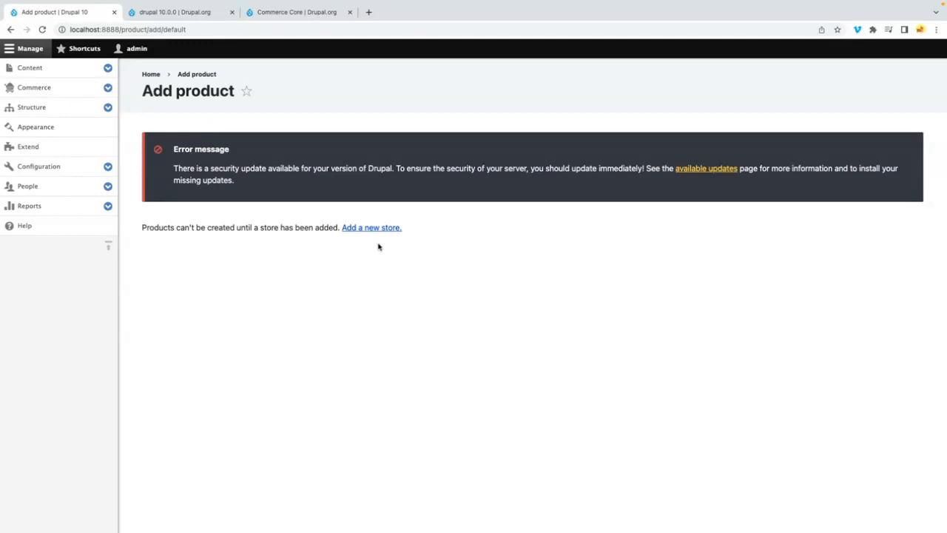
Step: Start a new store named MyStore with US Dollar as default currency
{"action": "left_click", "coordinate": [370, 228]}
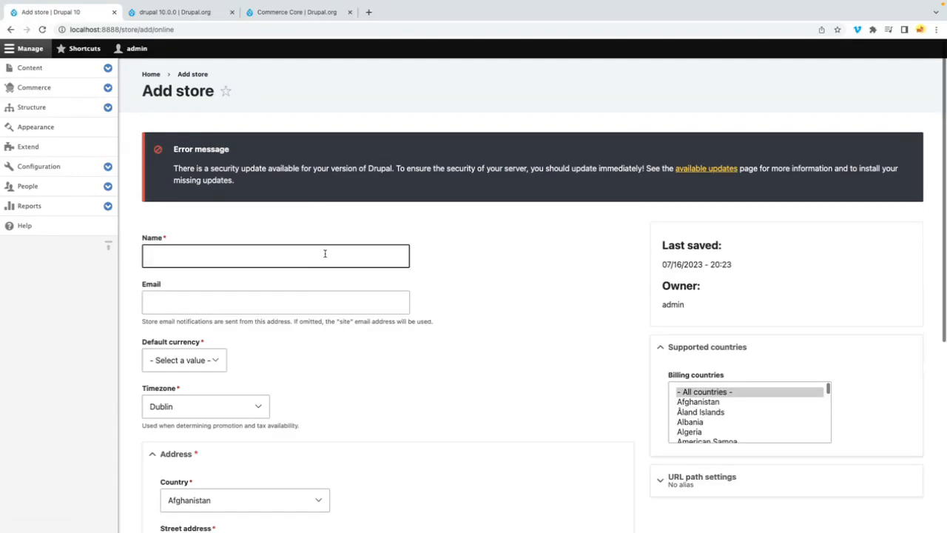
{"action": "scroll", "scroll_direction": "down", "scroll_amount": 3}
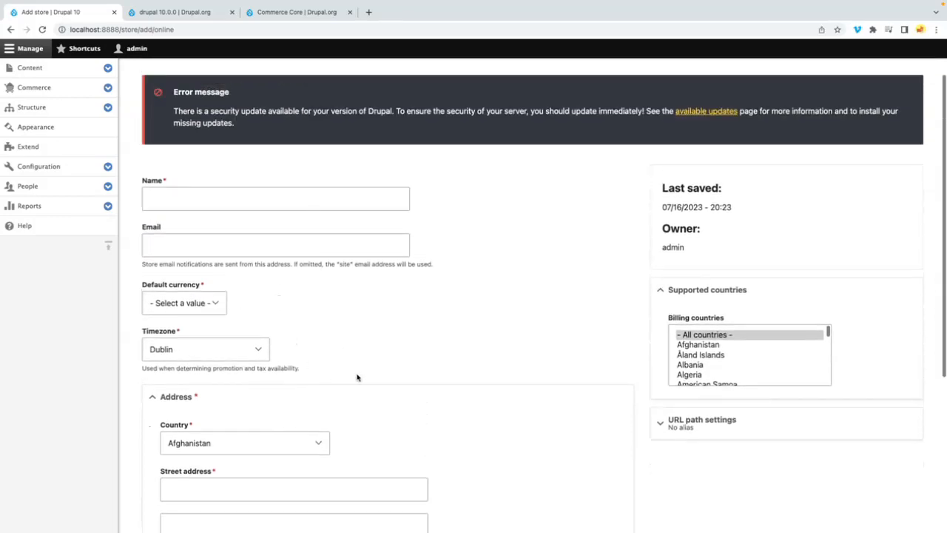
{"action": "scroll", "scroll_direction": "down", "scroll_amount": 3}
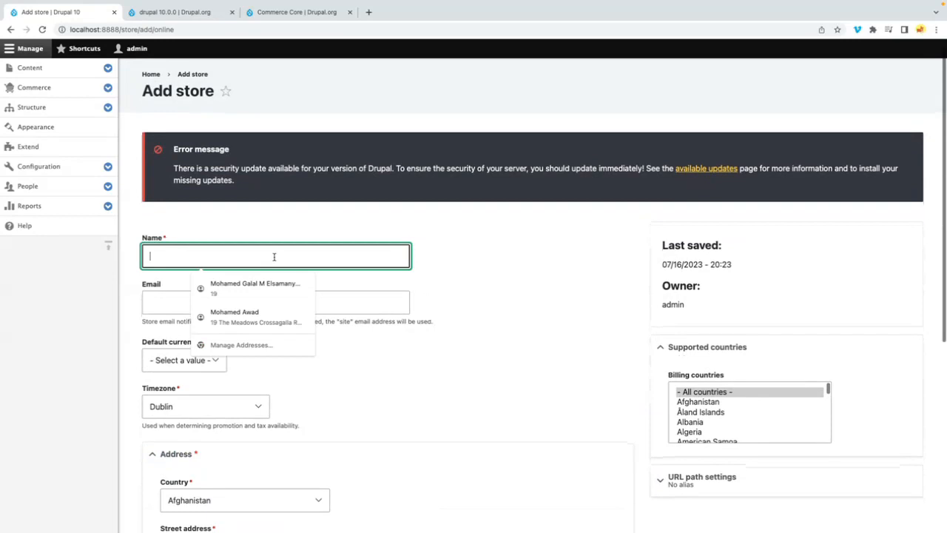
{"action": "type", "text": "MyStore"}
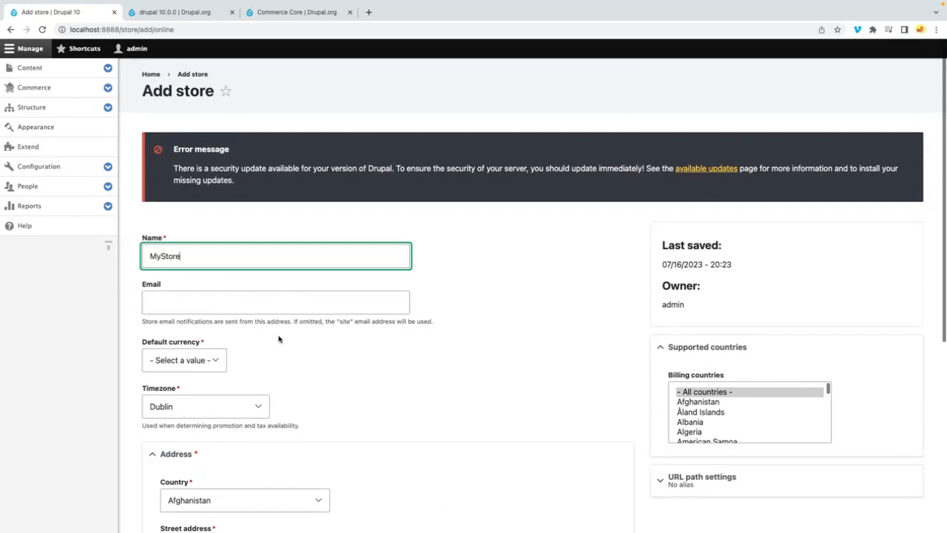
{"action": "left_click", "coordinate": [184, 359]}
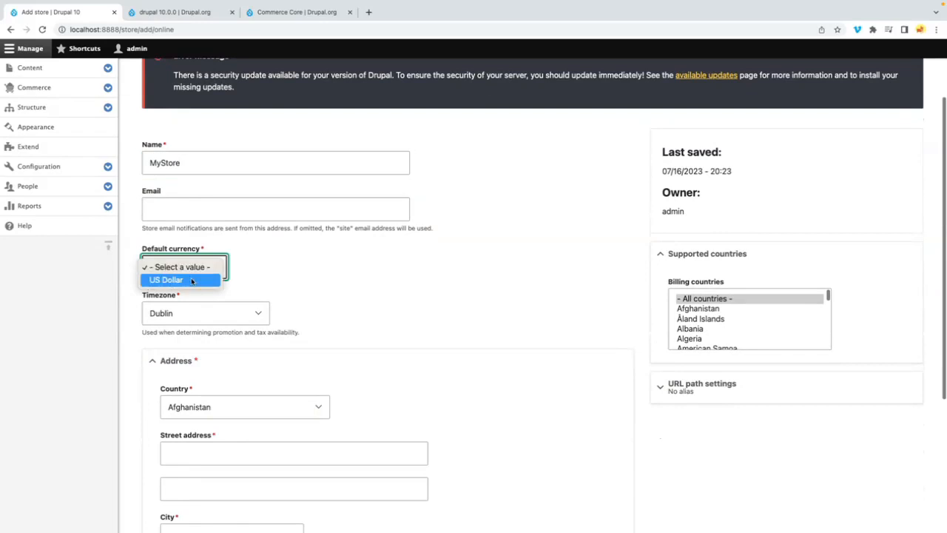
{"action": "left_click", "coordinate": [166, 280]}
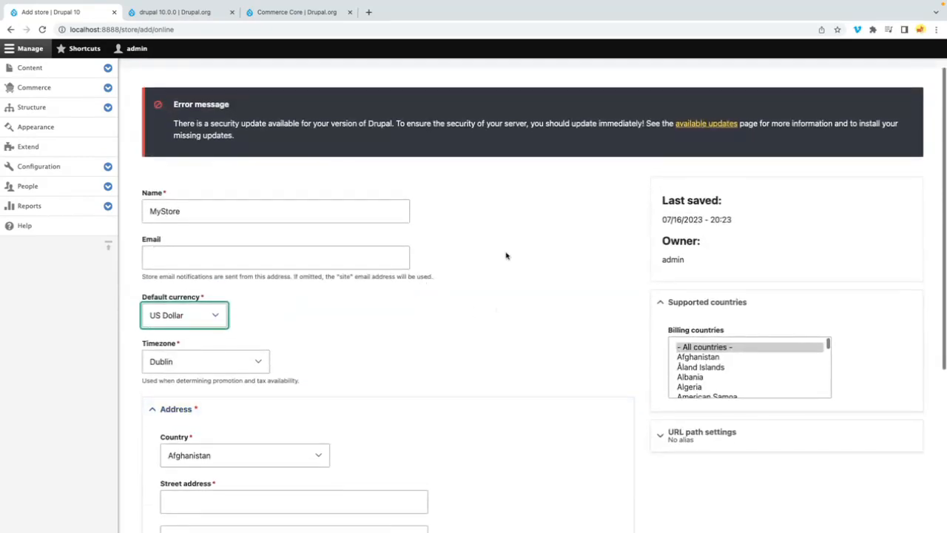
Step: Browse the store Country dropdown, leaving the address still to fill
{"action": "scroll", "scroll_direction": "down", "scroll_amount": 3}
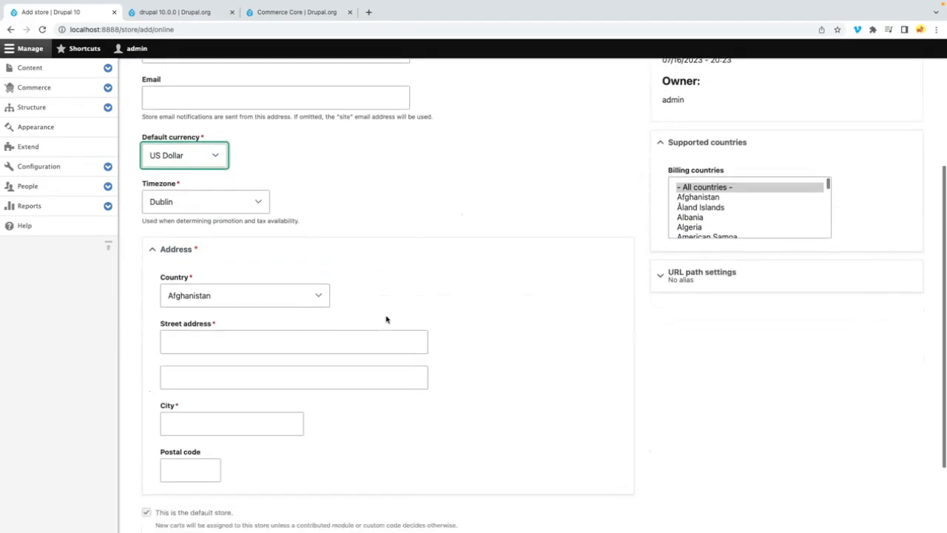
{"action": "left_click", "coordinate": [245, 296]}
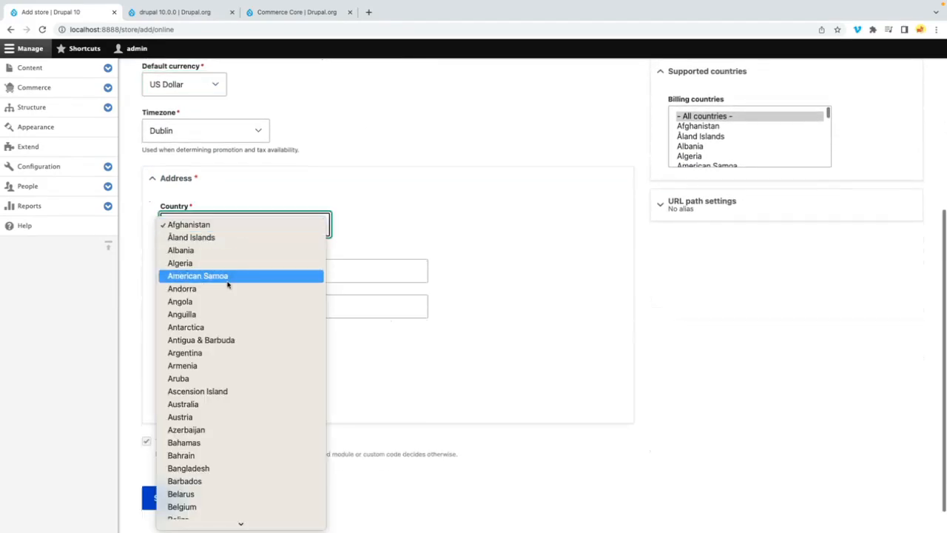
{"action": "scroll", "scroll_direction": "down", "scroll_amount": 3}
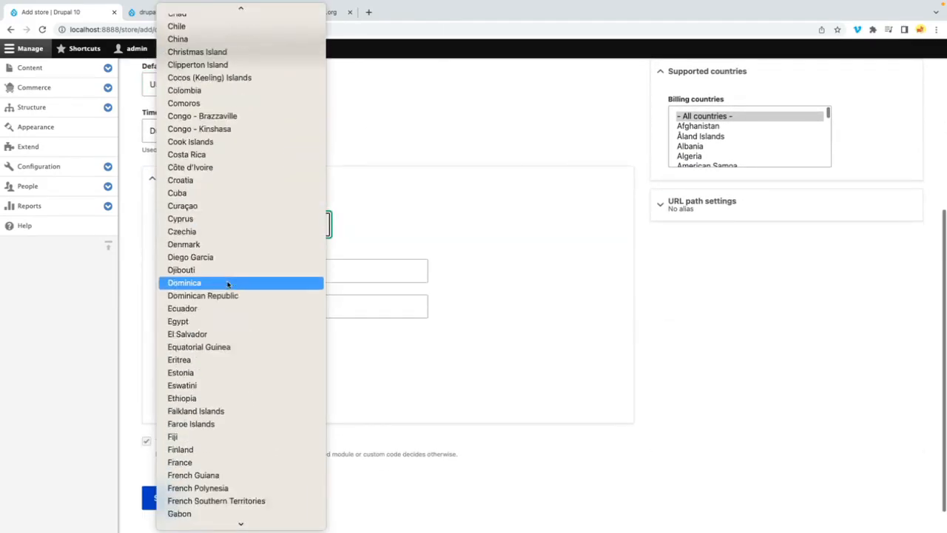
{"action": "scroll", "scroll_direction": "down", "scroll_amount": 3}
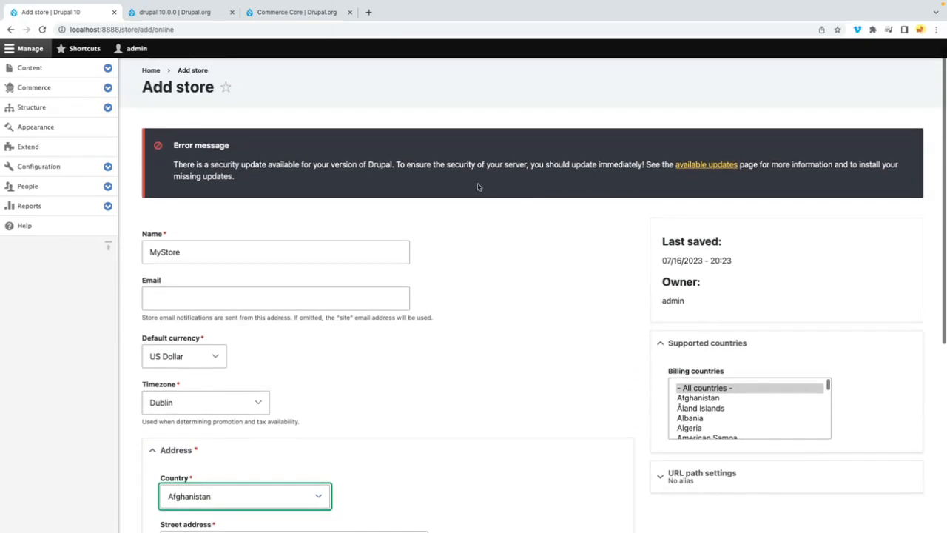
{"action": "scroll", "scroll_direction": "down", "scroll_amount": 3}
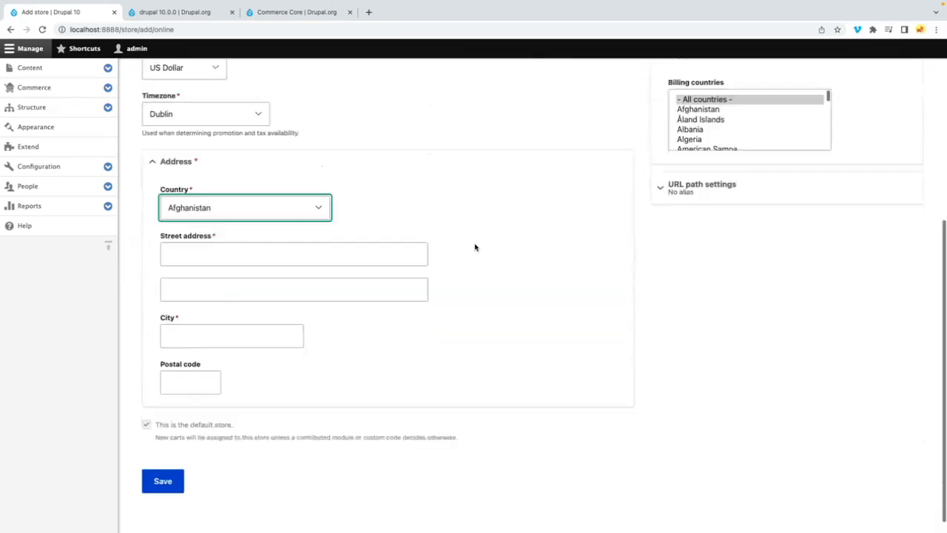
{"action": "scroll", "scroll_direction": "down", "scroll_amount": 3}
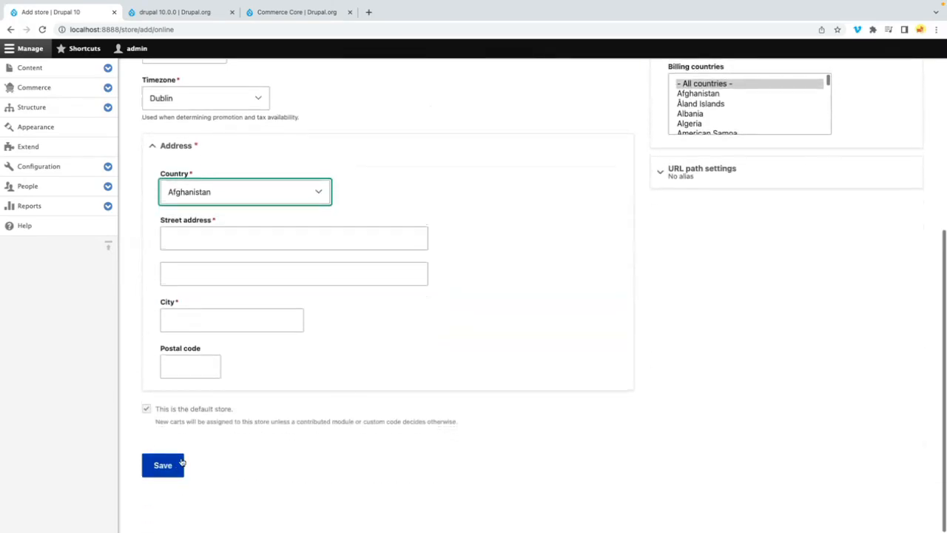